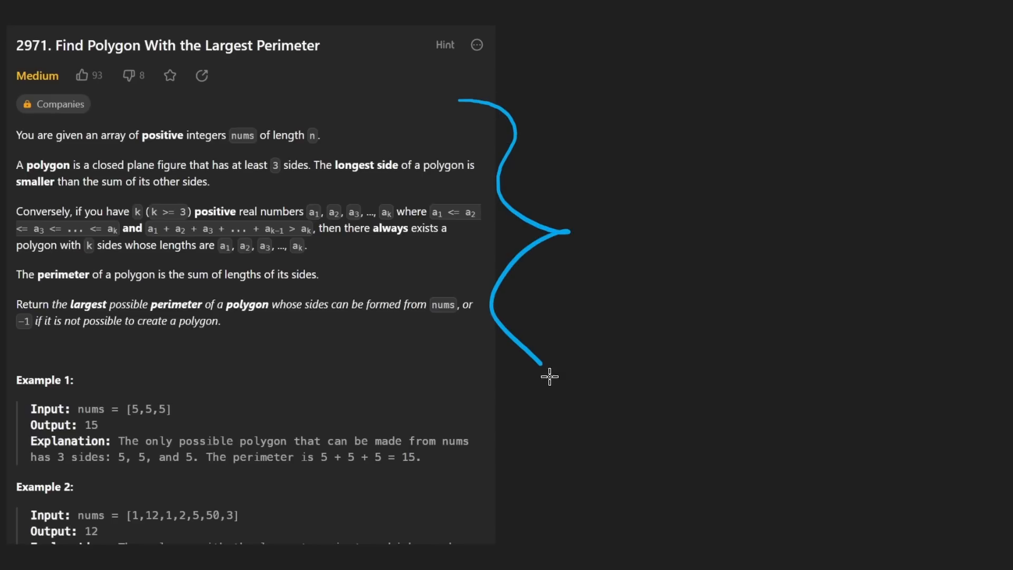
Step: Brace the description, circle the polygon definition, and sketch tall, flat and nearly degenerate triangles beside it
{"action": "left_click_drag", "start_coordinate": [549, 375], "coordinate": [488, 456]}
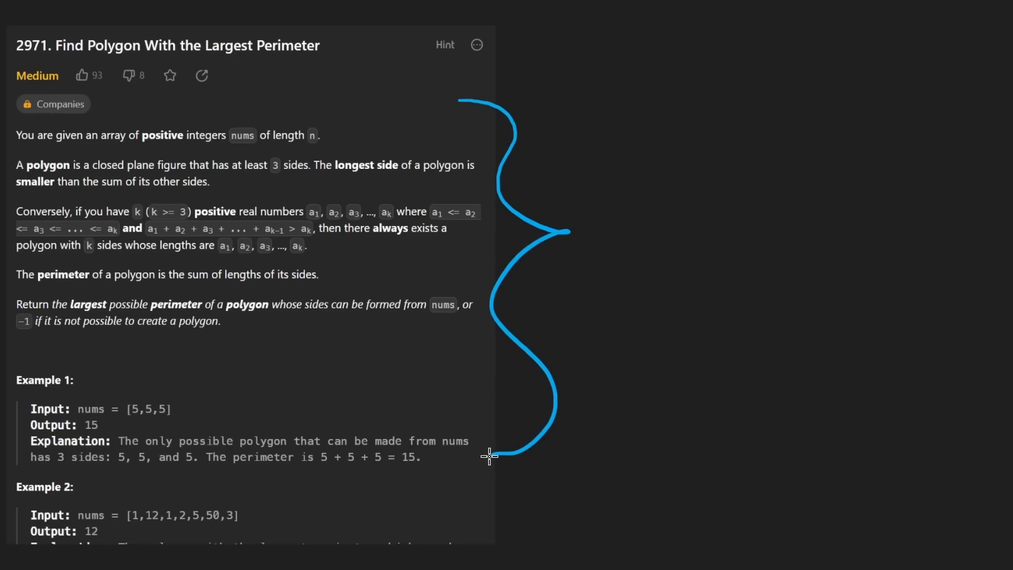
{"action": "mouse_move", "coordinate": [462, 91]}
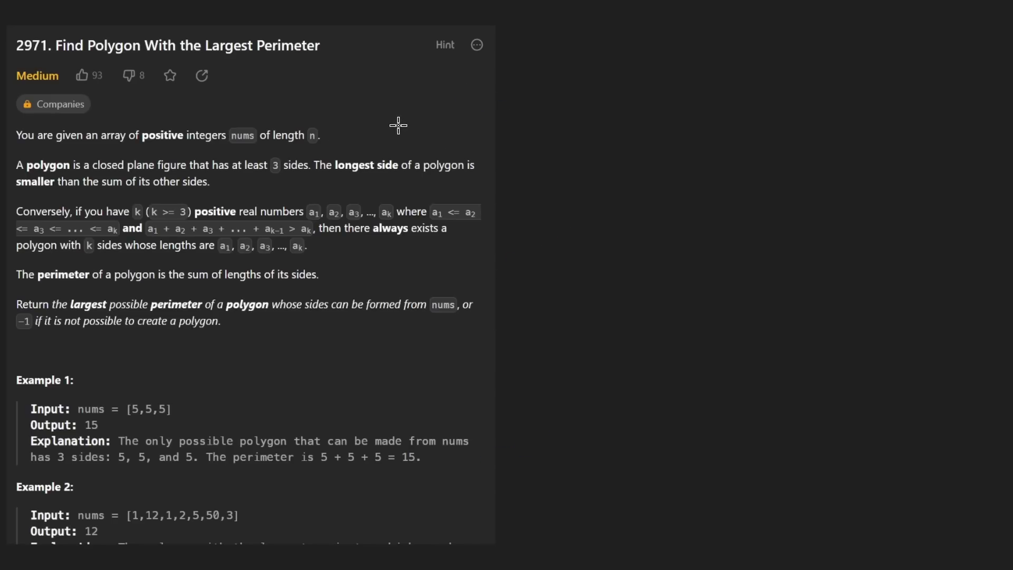
{"action": "mouse_move", "coordinate": [144, 146]}
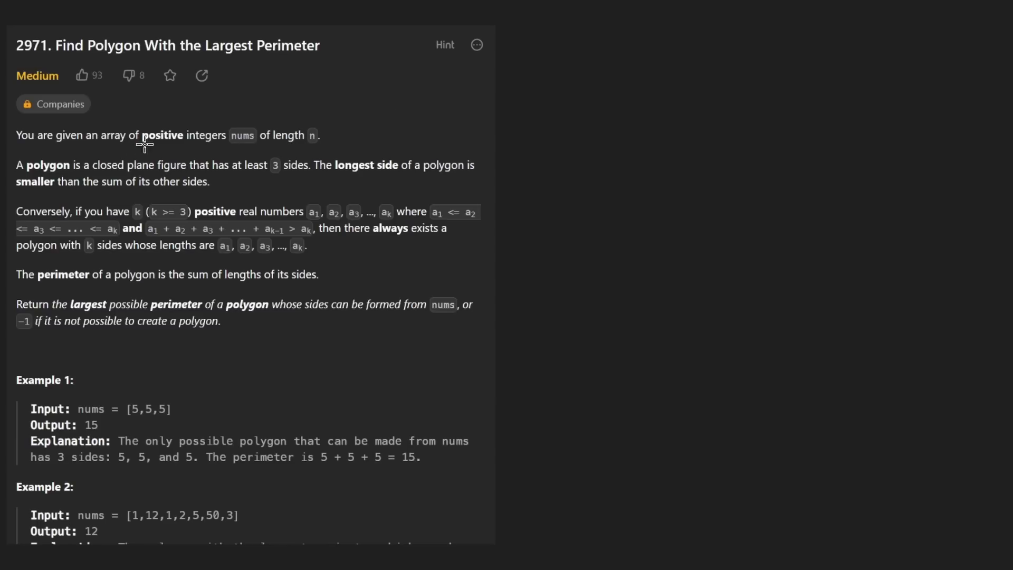
{"action": "left_click_drag", "start_coordinate": [139, 145], "coordinate": [265, 143]}
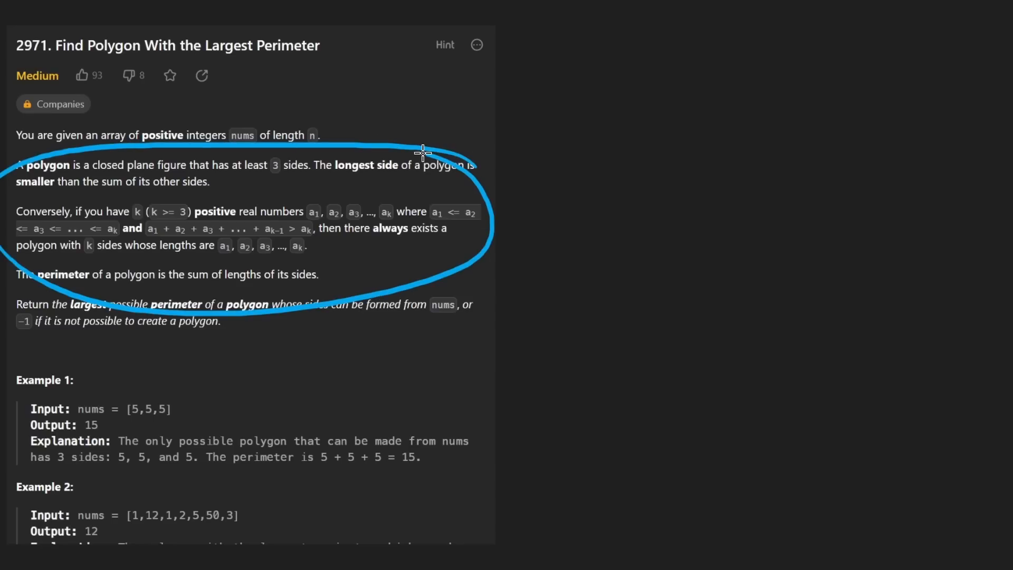
{"action": "mouse_move", "coordinate": [323, 177]}
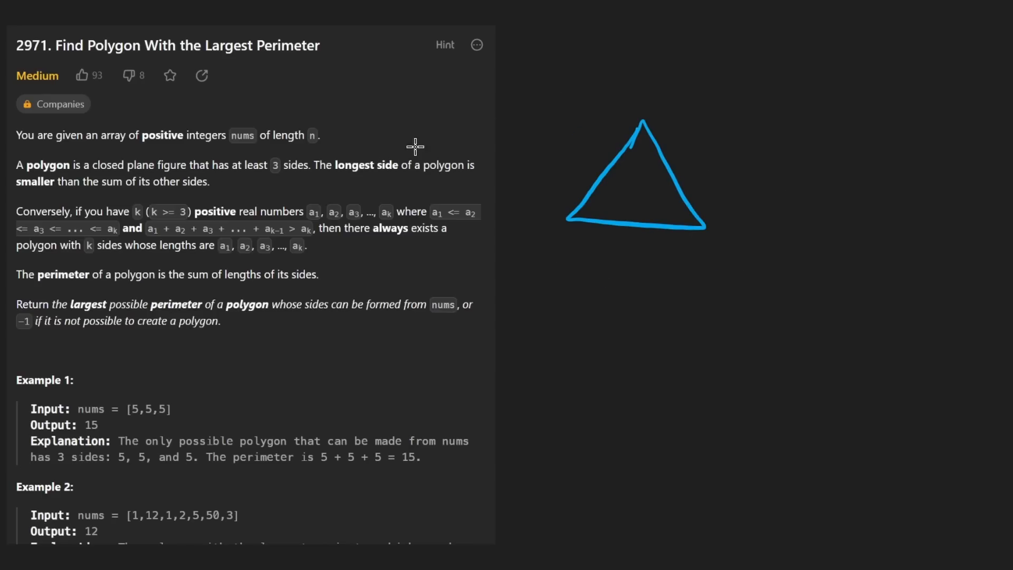
{"action": "left_click_drag", "start_coordinate": [636, 287], "coordinate": [649, 384]}
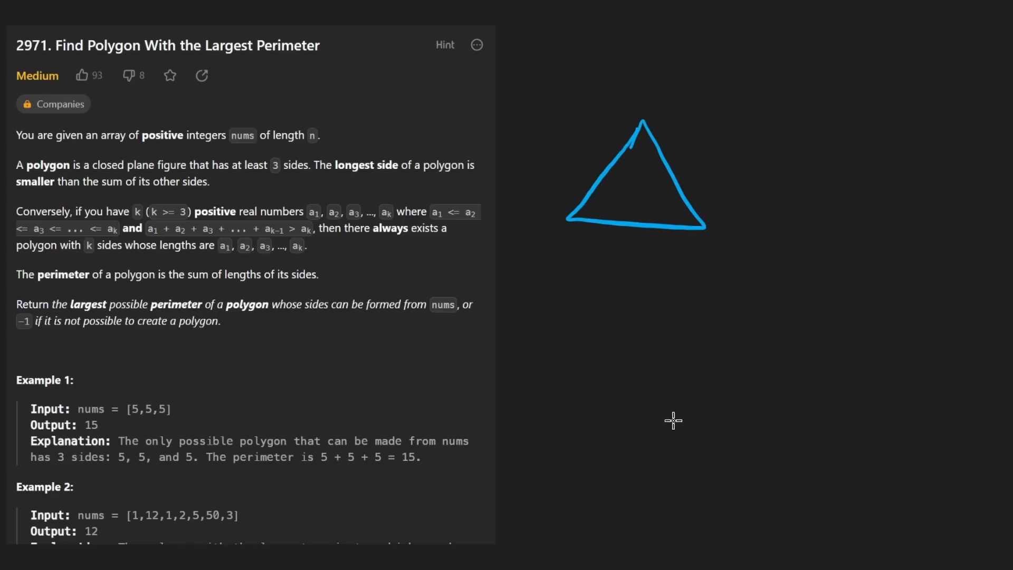
{"action": "left_click_drag", "start_coordinate": [552, 406], "coordinate": [911, 412]}
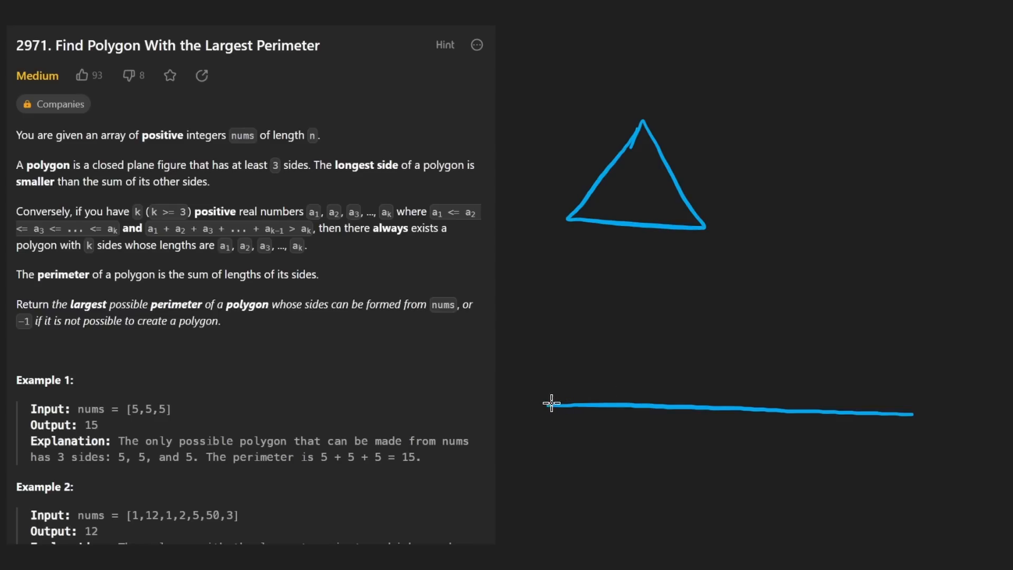
{"action": "left_click_drag", "start_coordinate": [556, 402], "coordinate": [912, 406]}
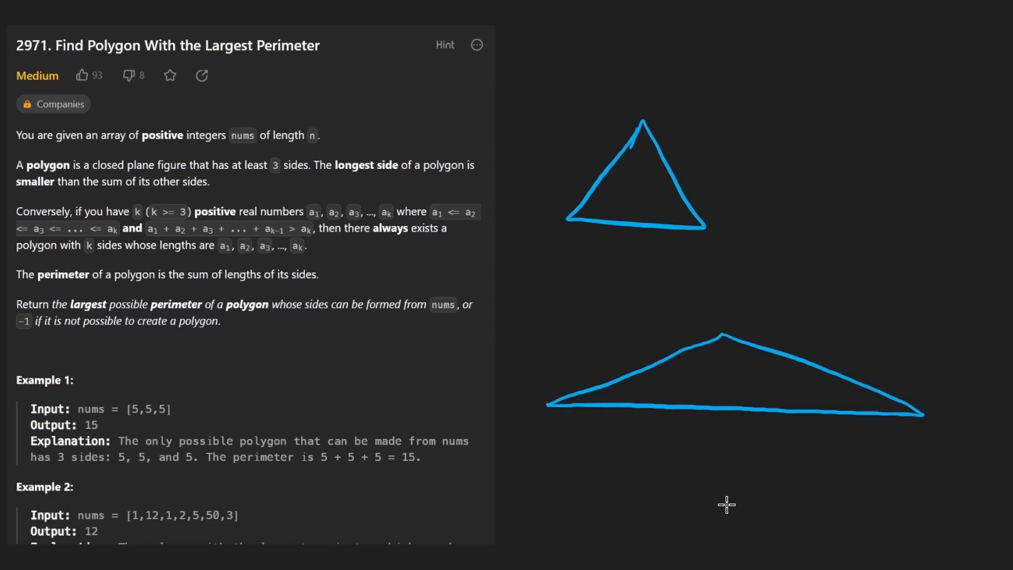
{"action": "left_click_drag", "start_coordinate": [773, 332], "coordinate": [837, 277]}
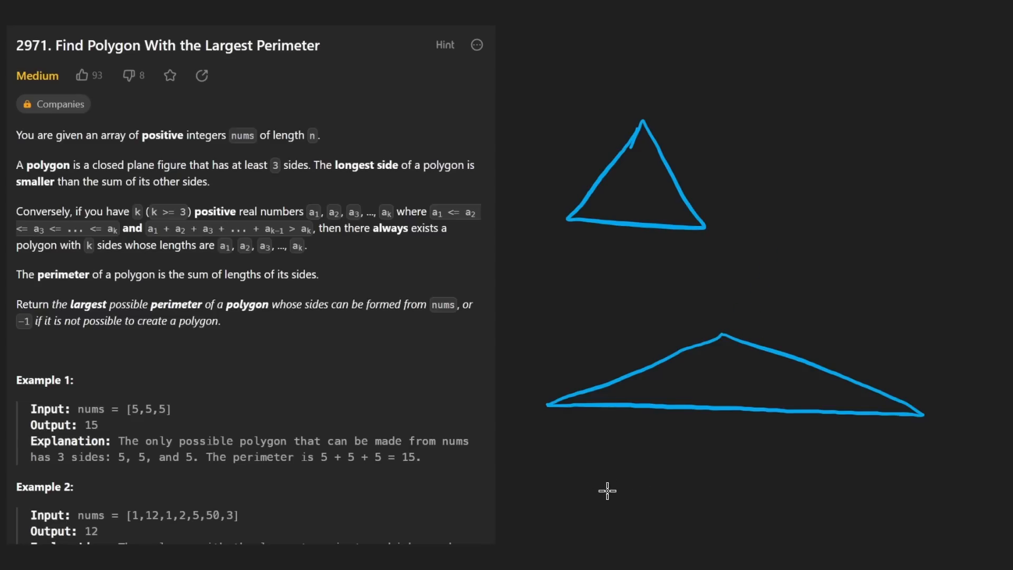
{"action": "left_click_drag", "start_coordinate": [578, 505], "coordinate": [849, 514]}
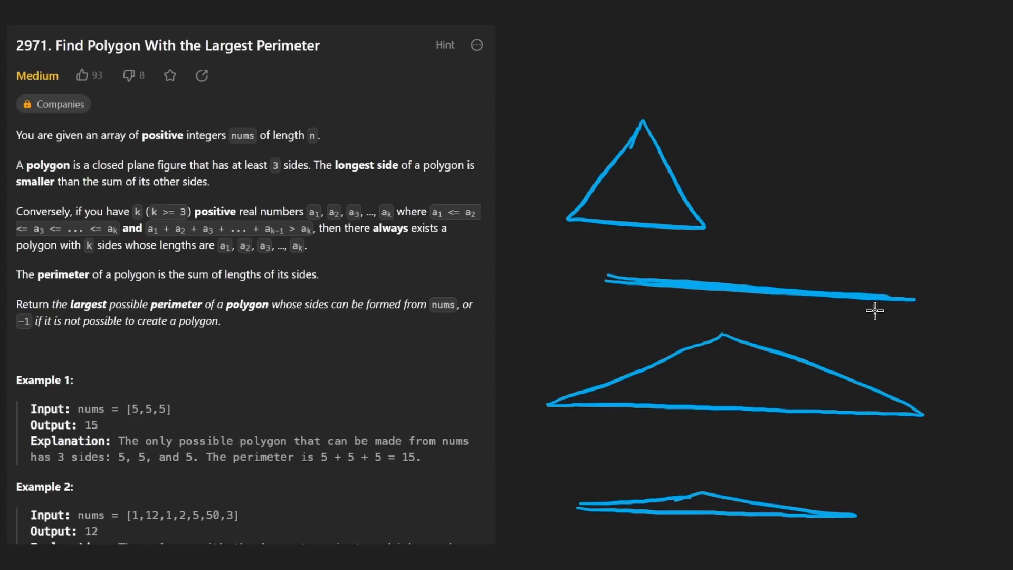
{"action": "mouse_move", "coordinate": [734, 255]}
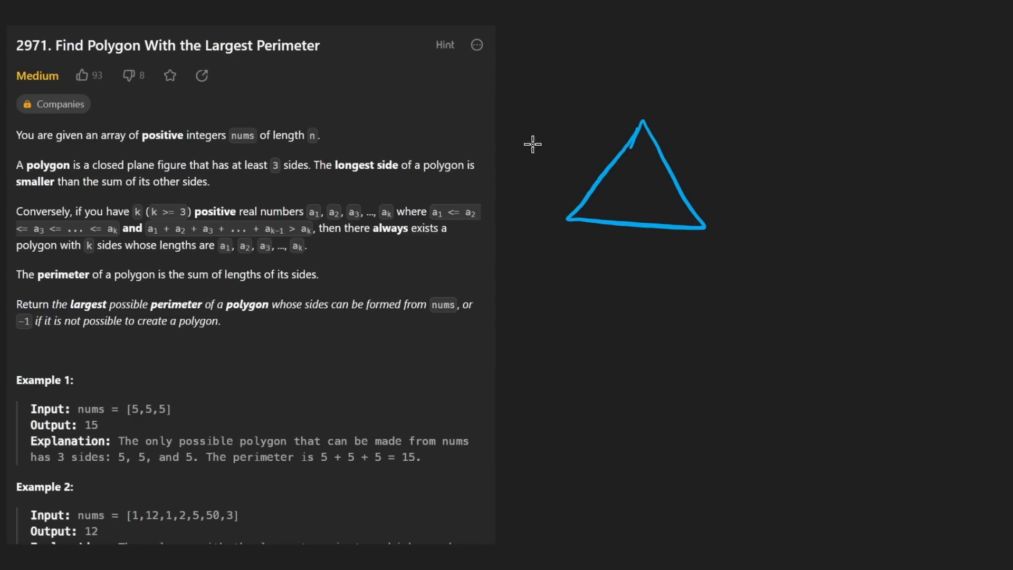
Step: Box the k-positive-numbers paragraph and circle the sum inequality, with arrows pointing at each
{"action": "left_click_drag", "start_coordinate": [338, 190], "coordinate": [503, 194]}
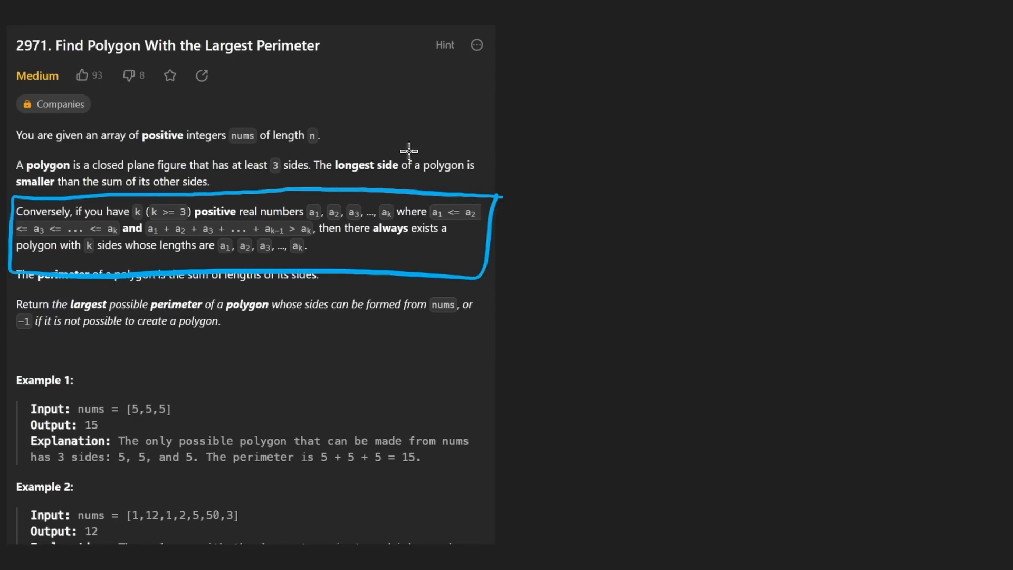
{"action": "mouse_move", "coordinate": [671, 147]}
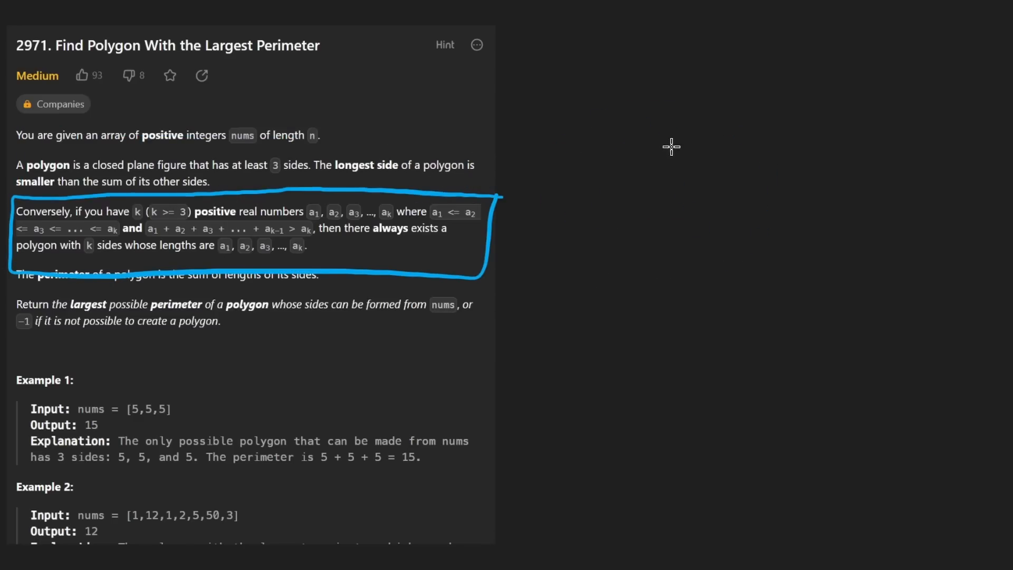
{"action": "left_click_drag", "start_coordinate": [670, 148], "coordinate": [524, 234]}
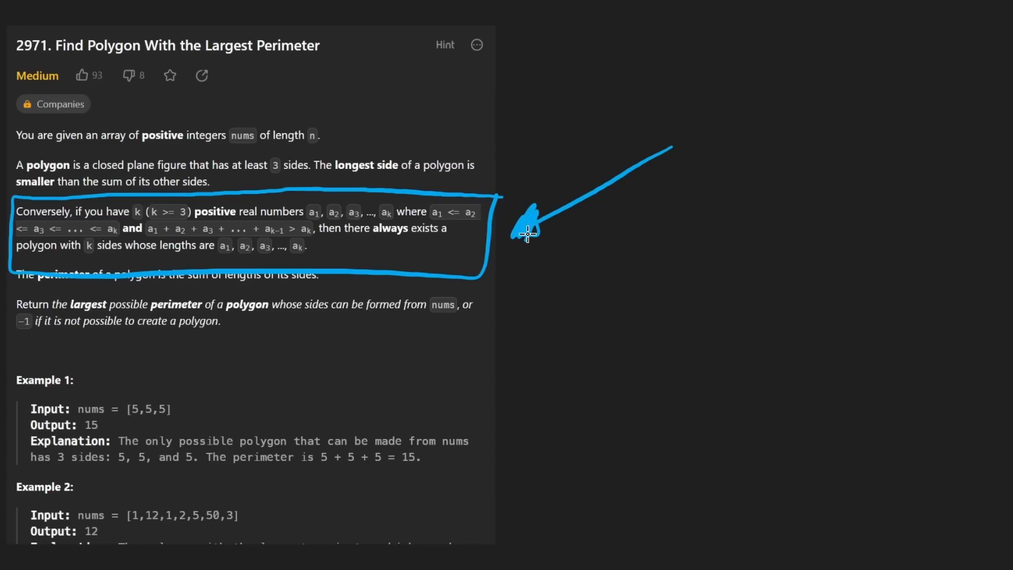
{"action": "mouse_move", "coordinate": [481, 168]}
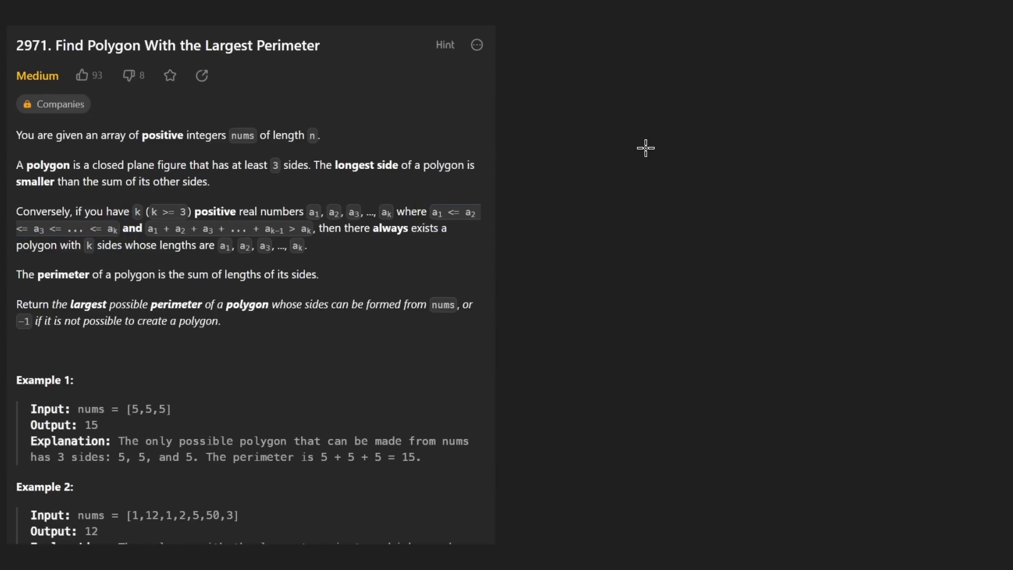
{"action": "left_click_drag", "start_coordinate": [133, 219], "coordinate": [320, 239]}
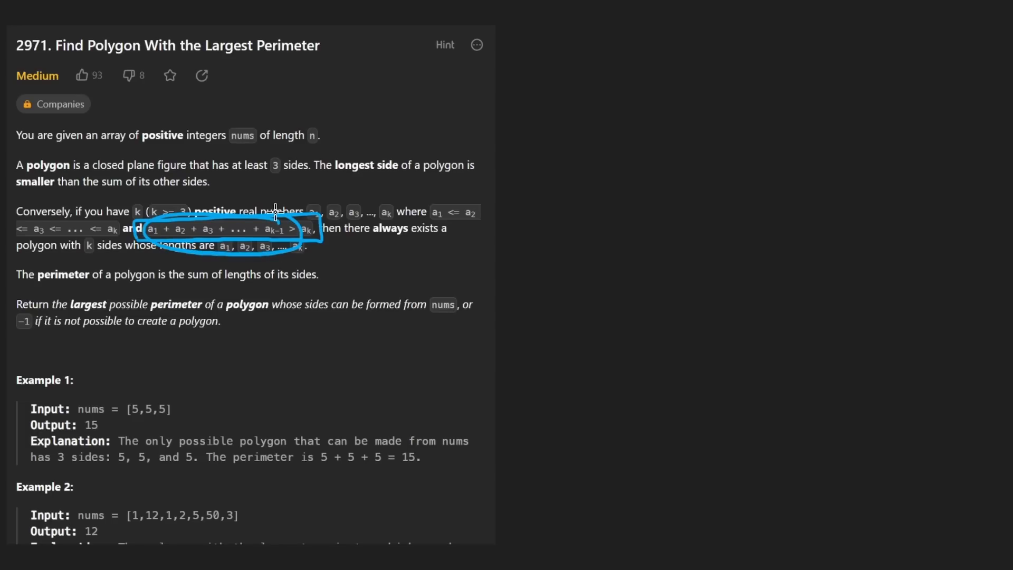
{"action": "left_click_drag", "start_coordinate": [356, 302], "coordinate": [316, 246]}
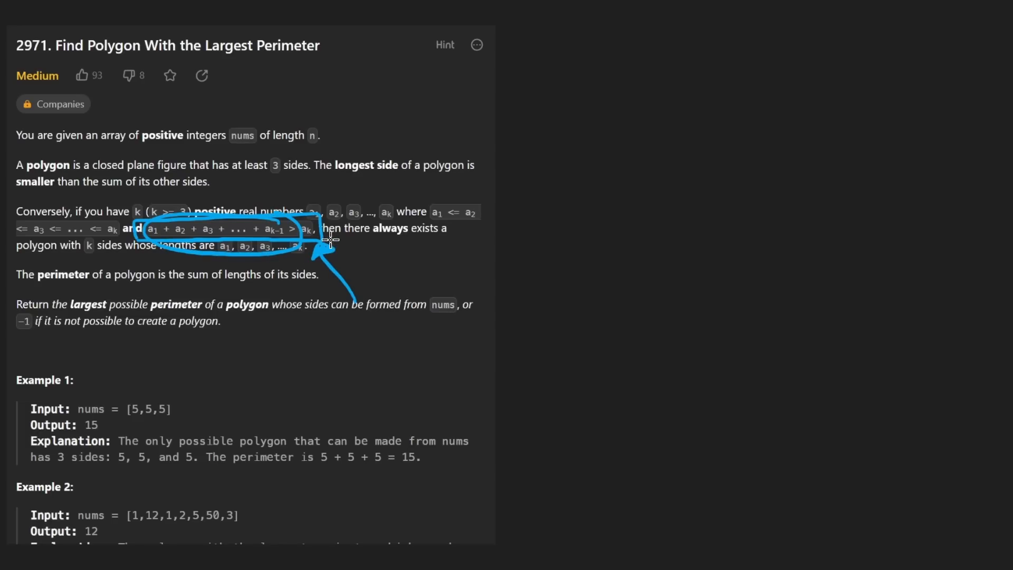
{"action": "mouse_move", "coordinate": [372, 313]}
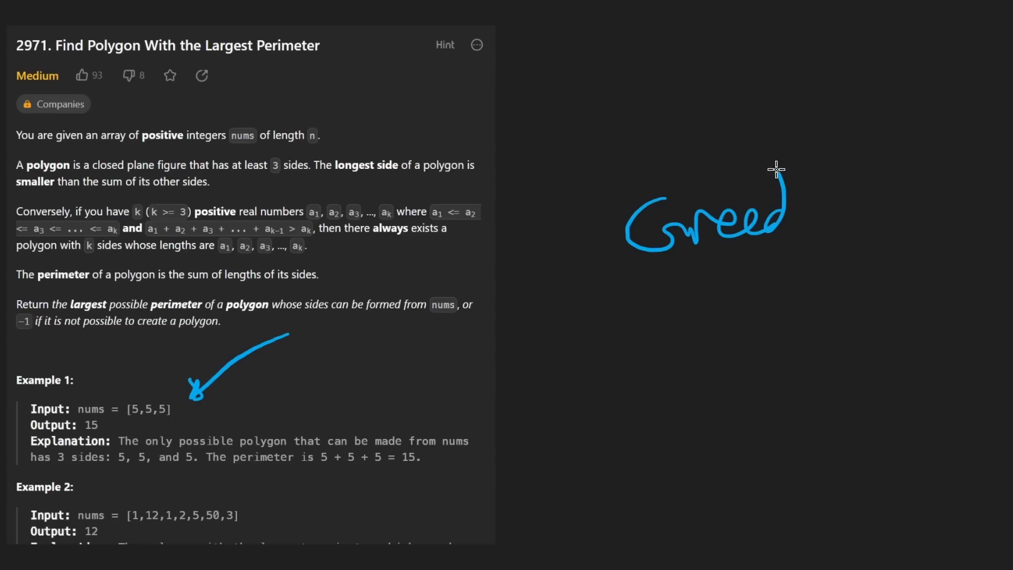
Step: Handwrite and underline Greedy, write Sort with a sorted sequence, box 3 and 4 and the sum condition
{"action": "left_click_drag", "start_coordinate": [762, 180], "coordinate": [873, 271]}
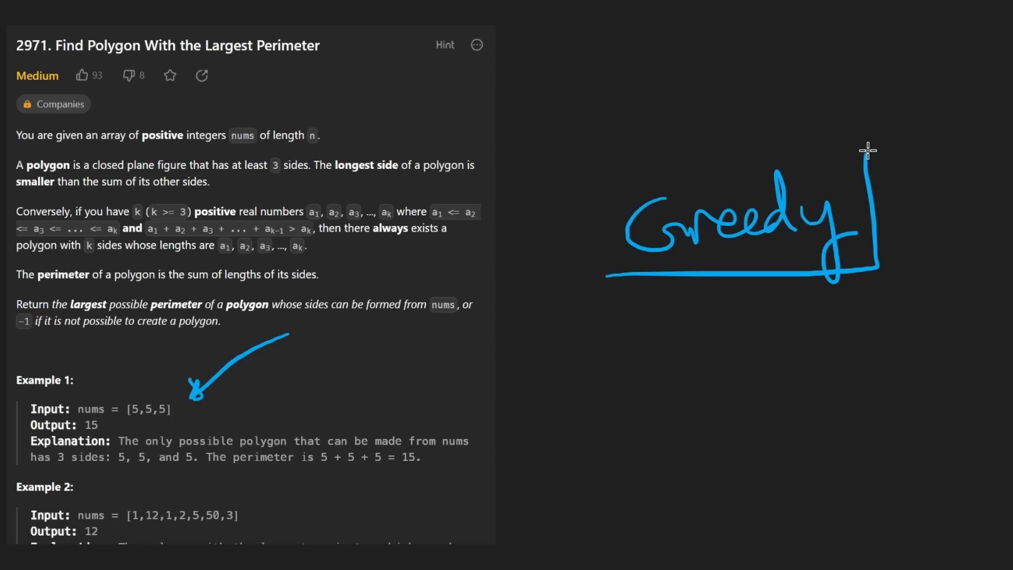
{"action": "left_click_drag", "start_coordinate": [869, 149], "coordinate": [608, 275]}
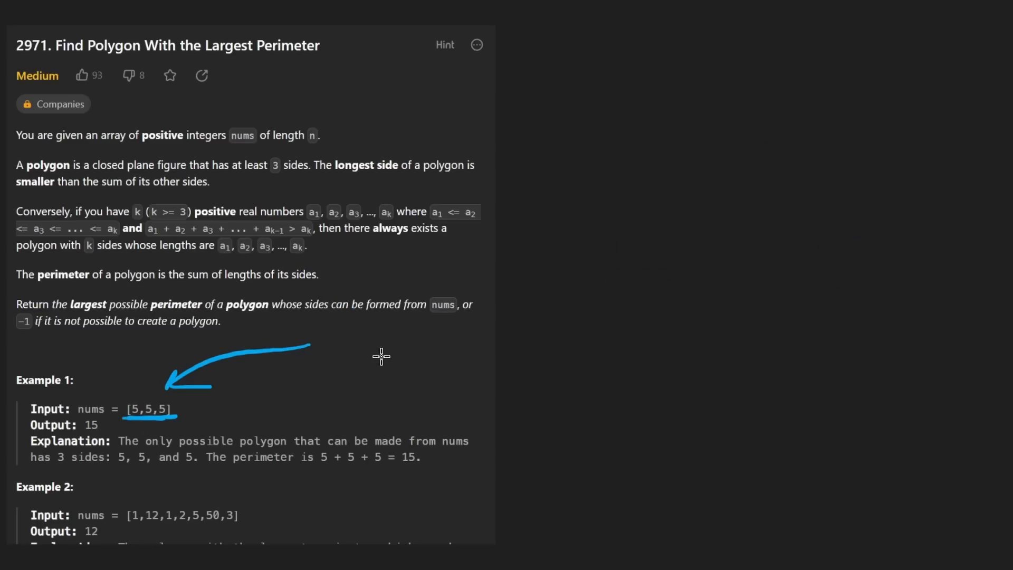
{"action": "mouse_move", "coordinate": [341, 336]}
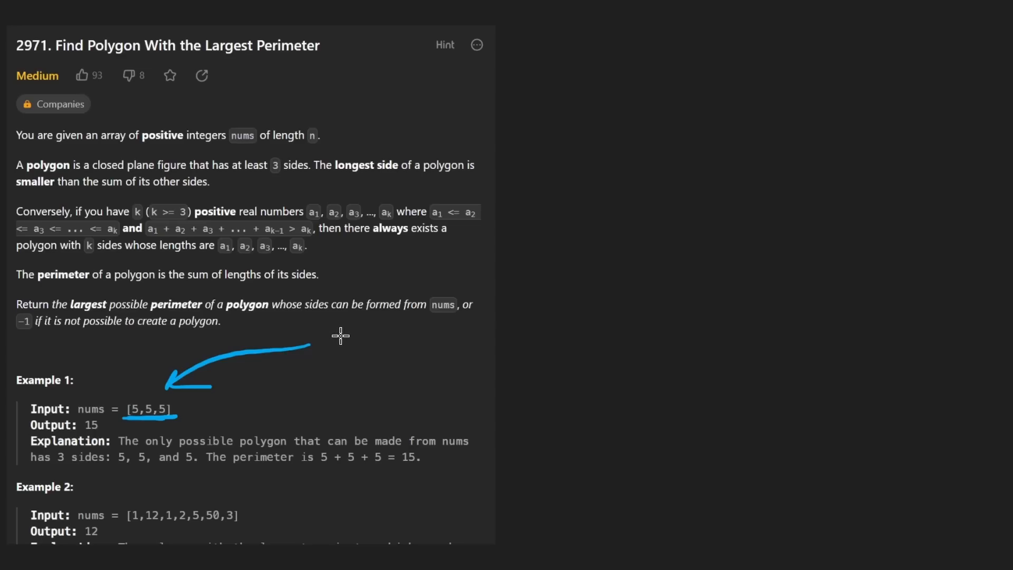
{"action": "mouse_move", "coordinate": [584, 281]}
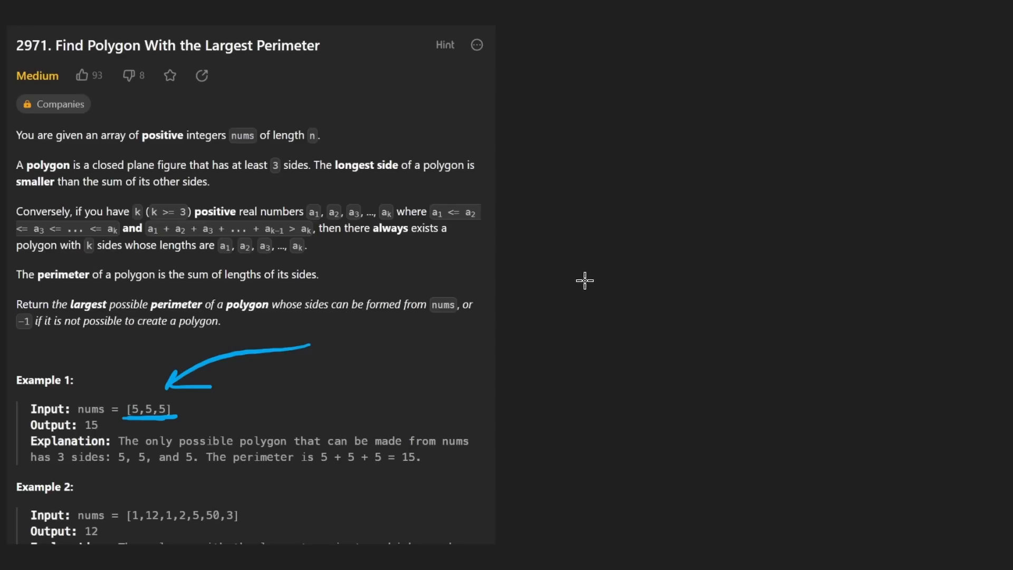
{"action": "left_click_drag", "start_coordinate": [563, 277], "coordinate": [718, 283]}
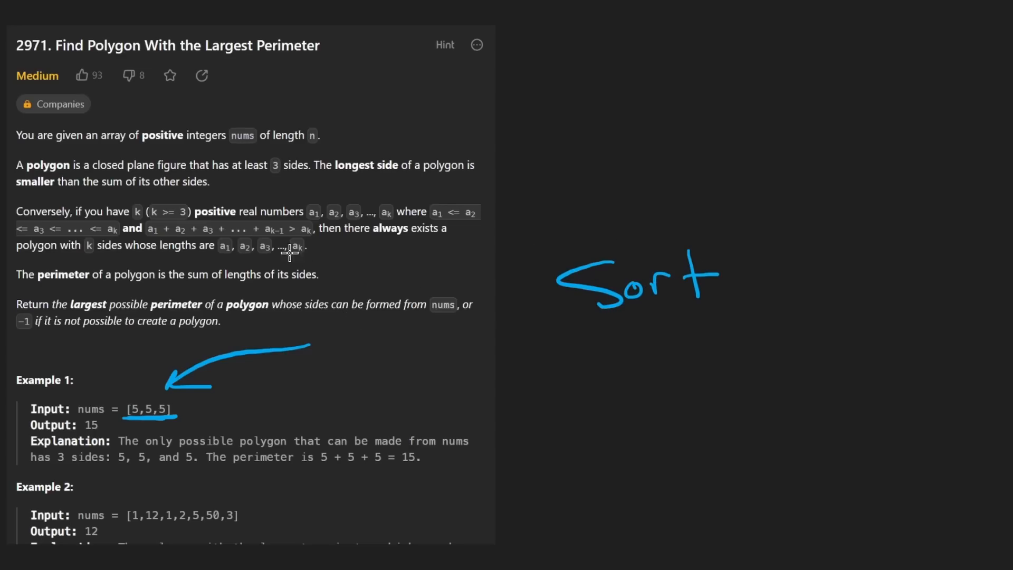
{"action": "left_click_drag", "start_coordinate": [19, 237], "coordinate": [128, 238]}
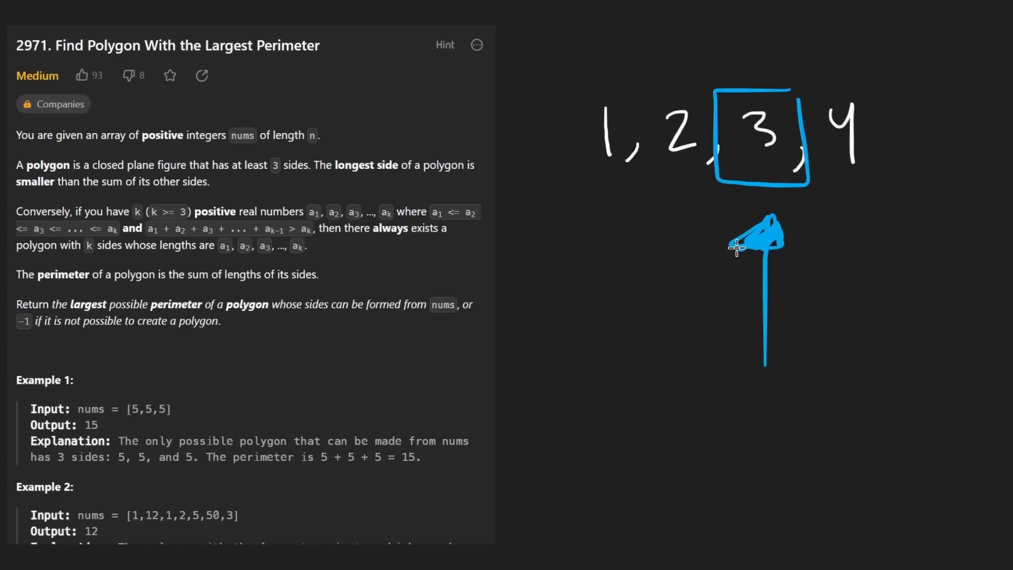
{"action": "mouse_move", "coordinate": [774, 18]}
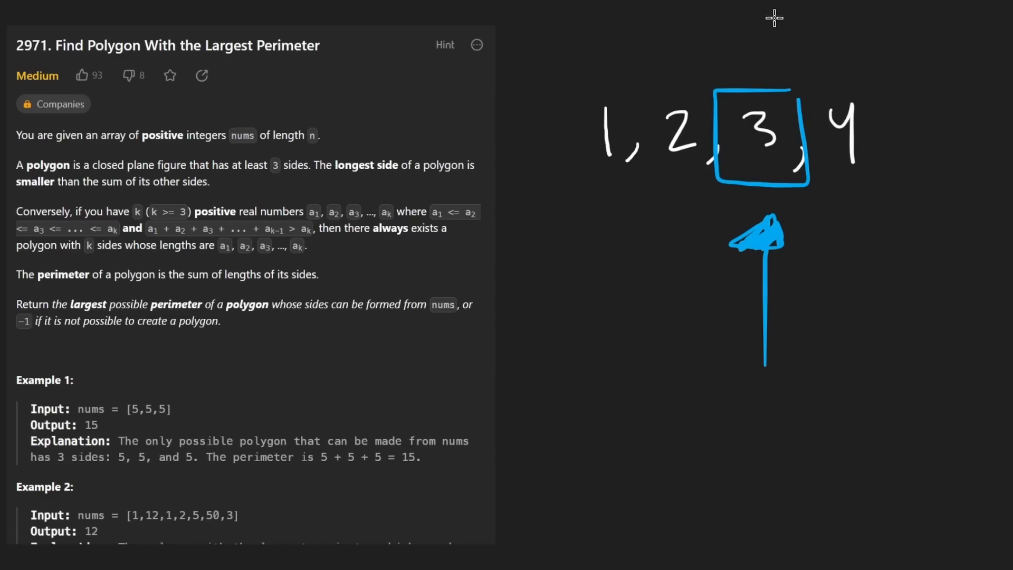
{"action": "left_click_drag", "start_coordinate": [773, 18], "coordinate": [832, 53]}
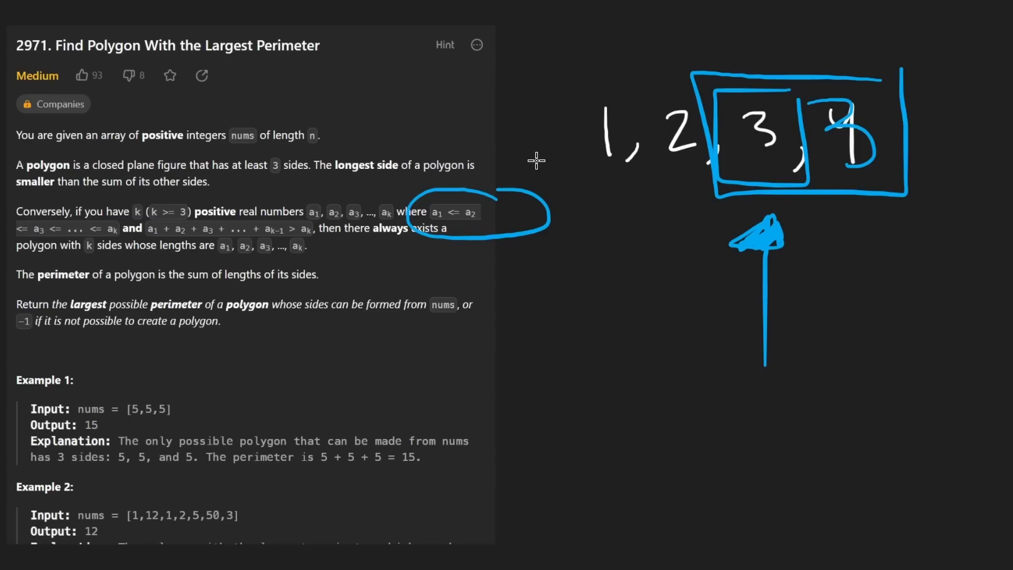
{"action": "left_click_drag", "start_coordinate": [575, 77], "coordinate": [514, 165]}
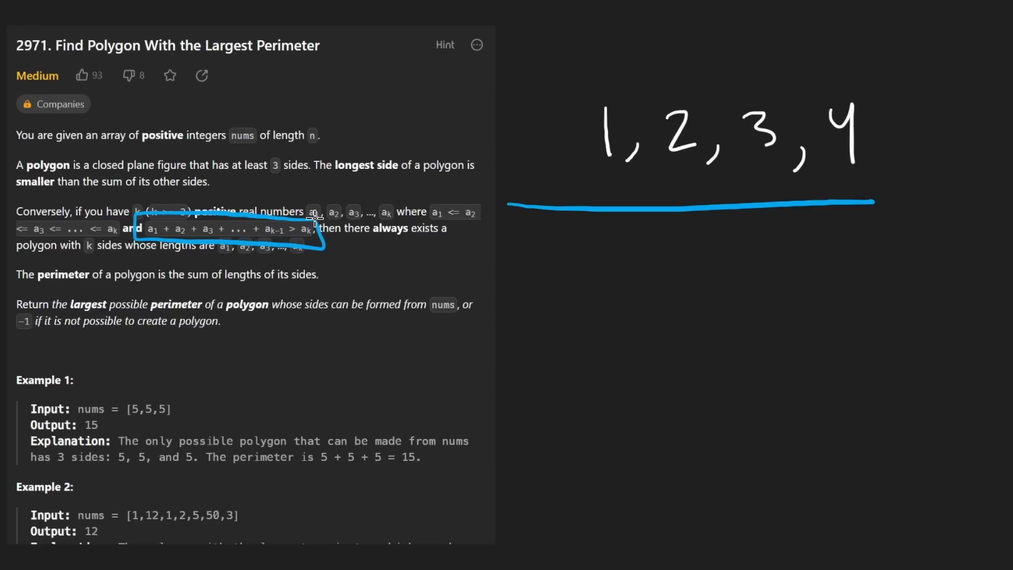
Step: Point an arrow at the 3, box it, note the nlogn sorting cost and underline the numbers before it
{"action": "left_click_drag", "start_coordinate": [527, 251], "coordinate": [329, 277]}
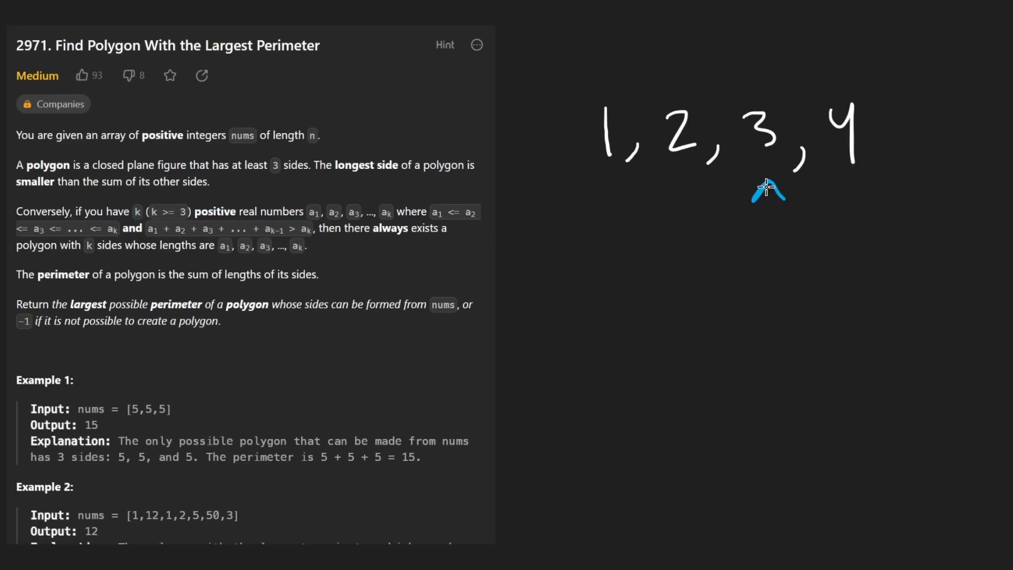
{"action": "left_click_drag", "start_coordinate": [770, 188], "coordinate": [783, 271]}
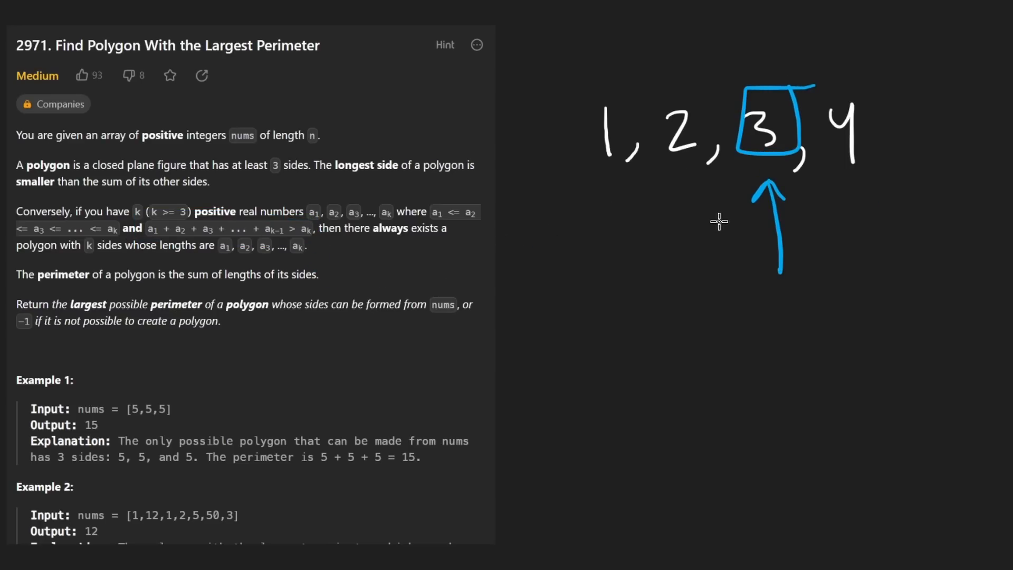
{"action": "left_click_drag", "start_coordinate": [572, 152], "coordinate": [569, 188]}
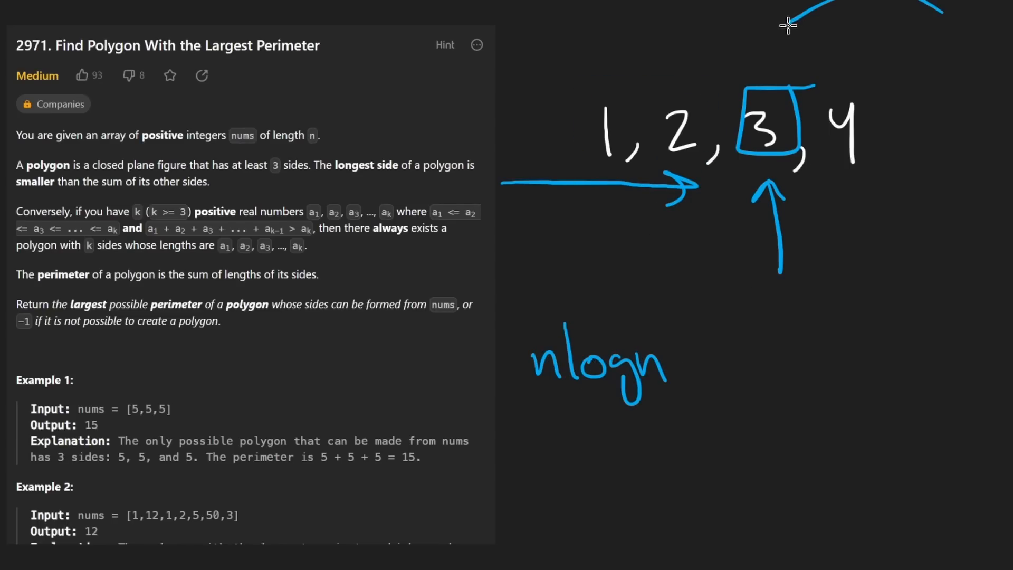
{"action": "left_click_drag", "start_coordinate": [840, 252], "coordinate": [853, 194]}
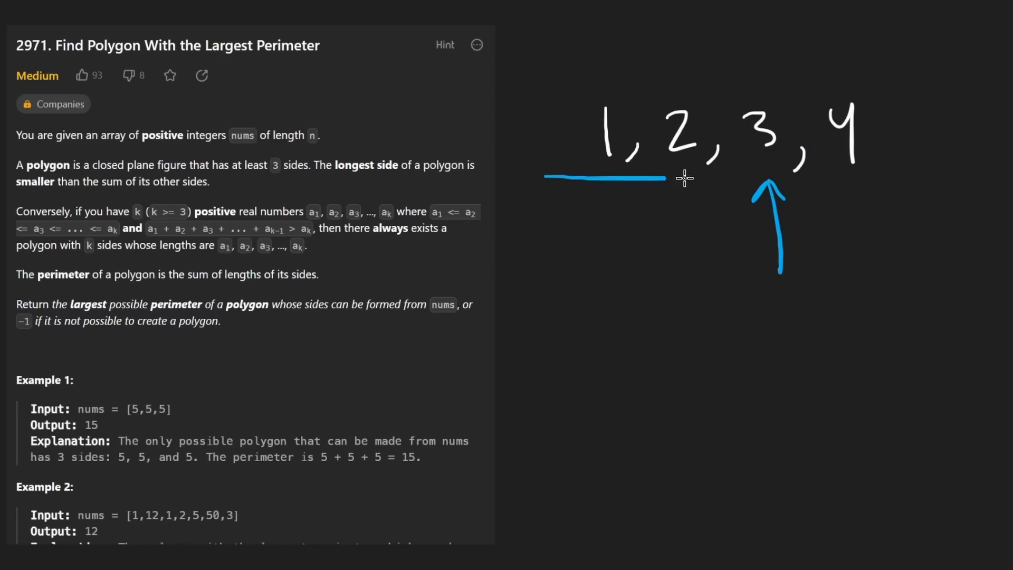
Step: Write and box PrefixSum below the sequence, circle the 3 and underline 3 and 4
{"action": "left_click_drag", "start_coordinate": [682, 178], "coordinate": [833, 181]}
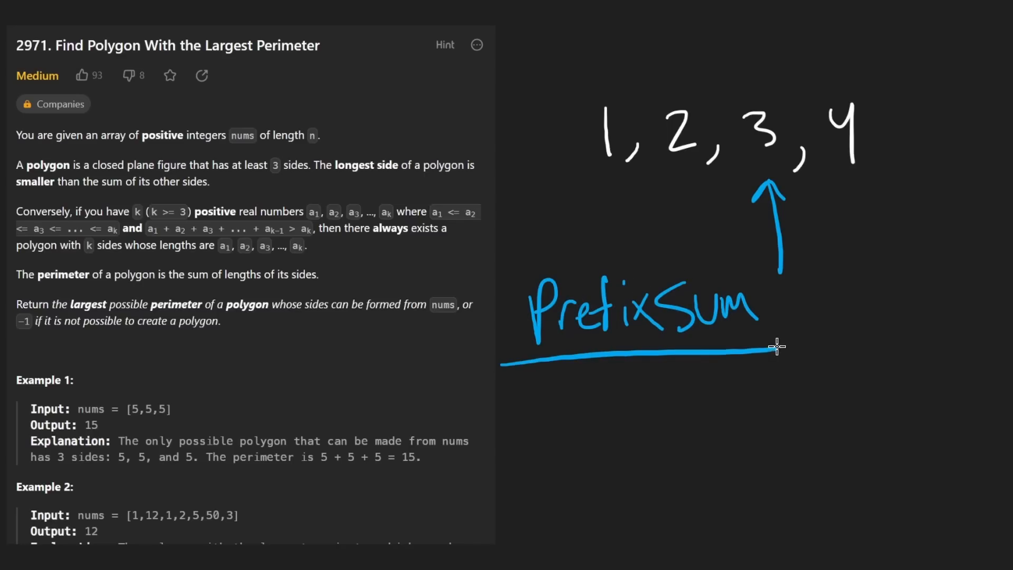
{"action": "left_click_drag", "start_coordinate": [775, 348], "coordinate": [624, 427]}
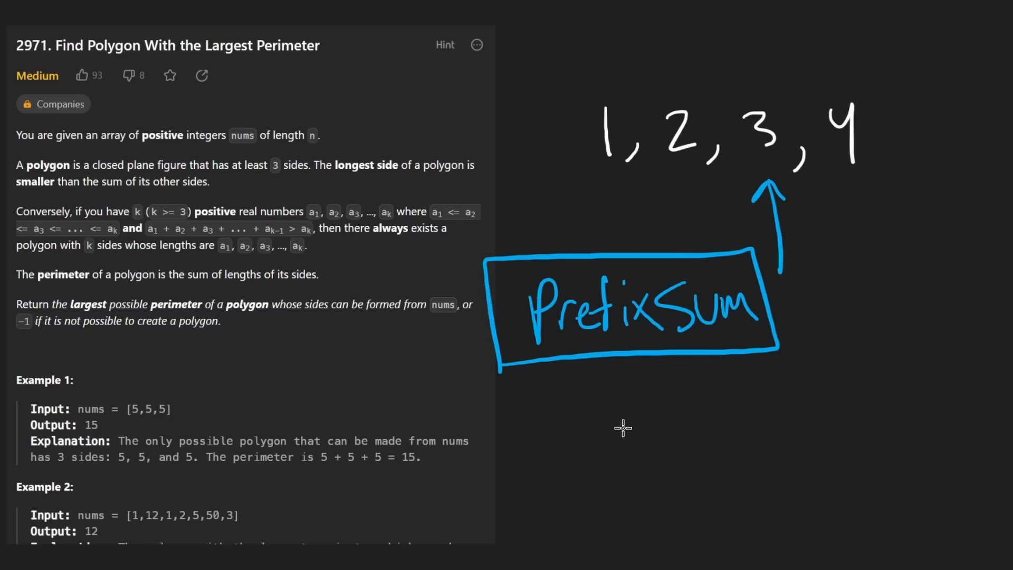
{"action": "mouse_move", "coordinate": [846, 203]}
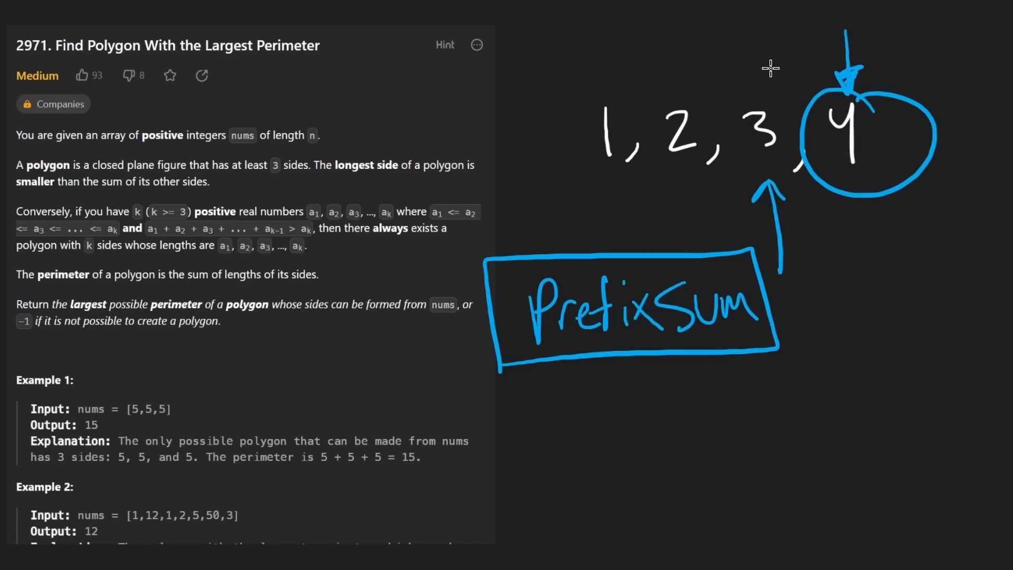
{"action": "left_click_drag", "start_coordinate": [769, 65], "coordinate": [749, 136]}
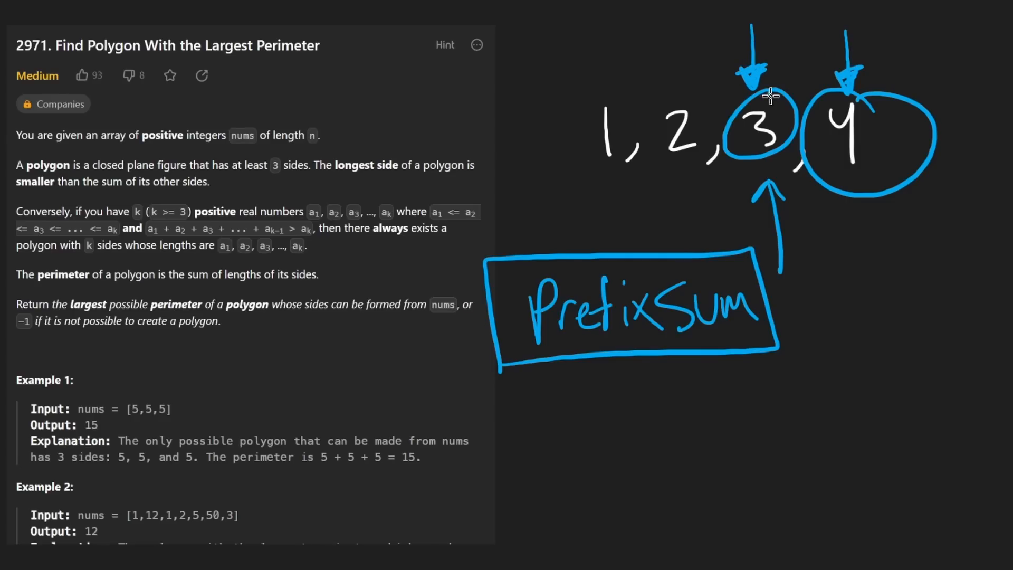
{"action": "mouse_move", "coordinate": [718, 82]}
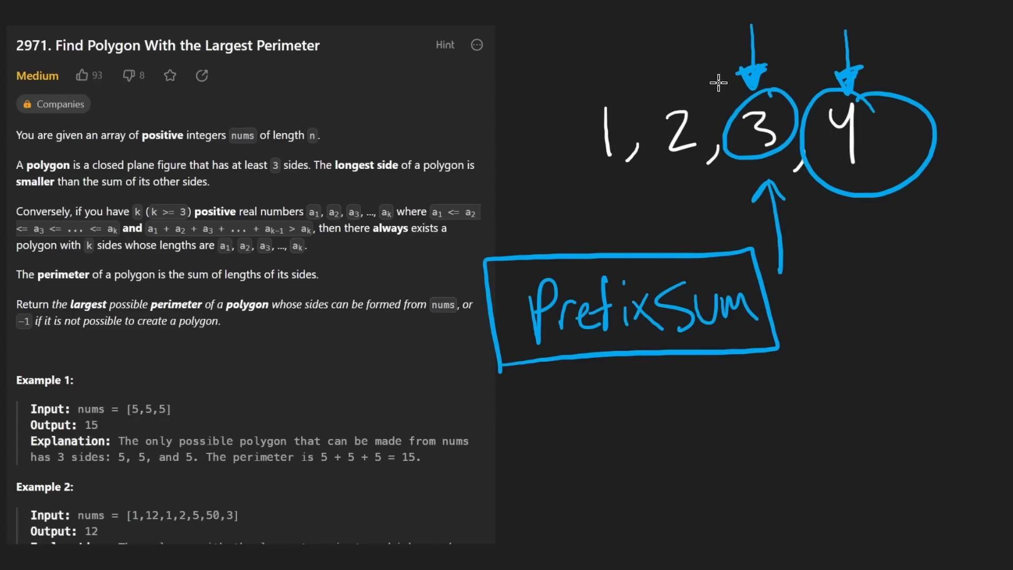
{"action": "left_click_drag", "start_coordinate": [718, 82], "coordinate": [572, 77]}
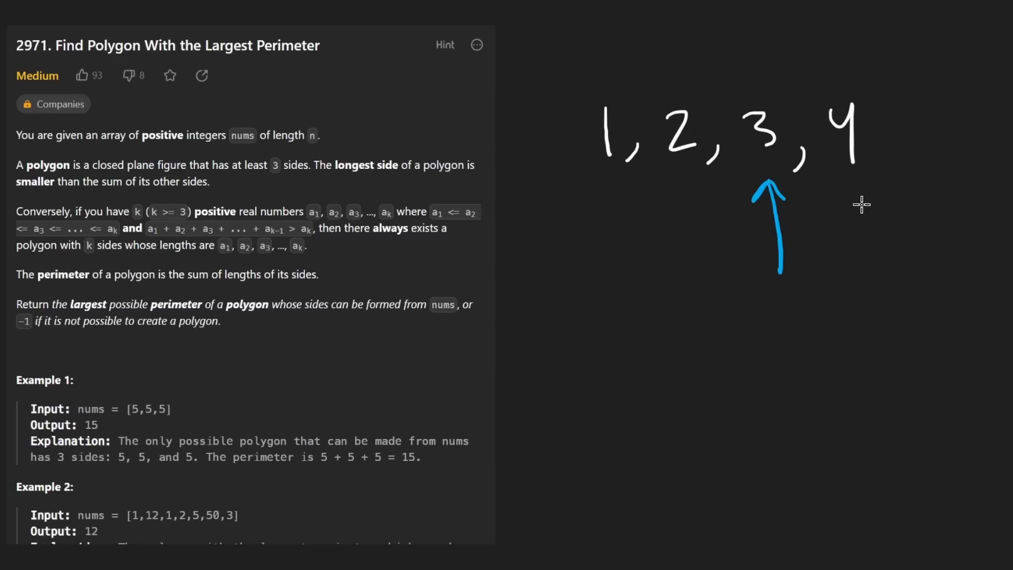
{"action": "mouse_move", "coordinate": [856, 172]}
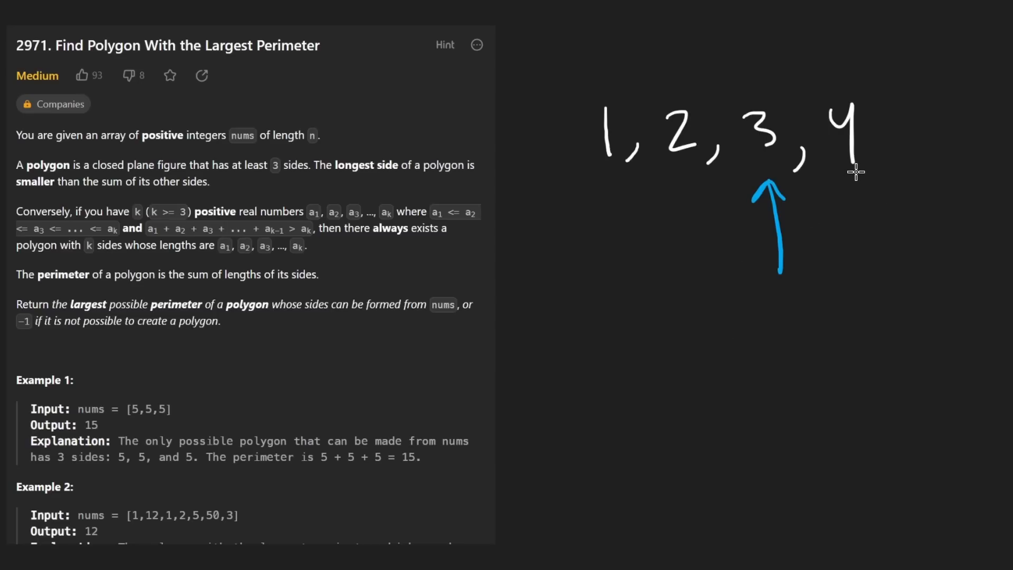
{"action": "left_click_drag", "start_coordinate": [730, 208], "coordinate": [876, 206]}
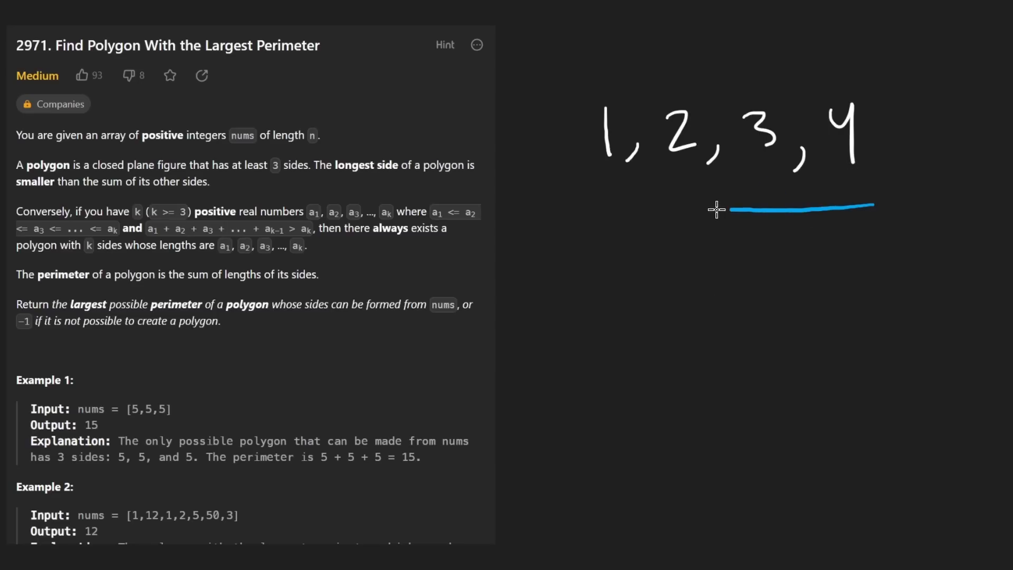
Step: Write a boxed Total starting at 0 under the 1, then box the 3 with an arrow beneath it
{"action": "left_click_drag", "start_coordinate": [718, 207], "coordinate": [853, 201]}
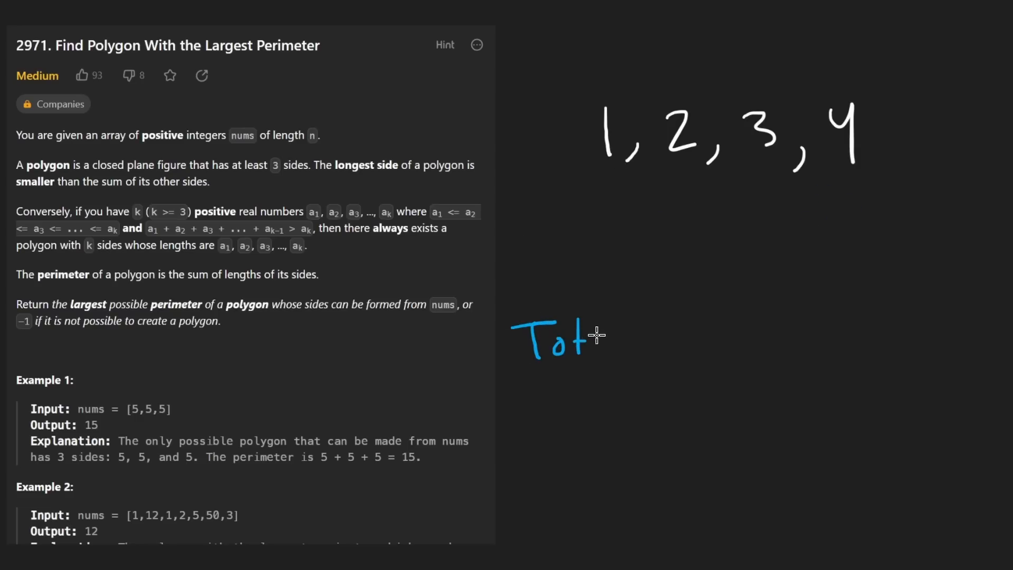
{"action": "left_click_drag", "start_coordinate": [608, 188], "coordinate": [615, 258]}
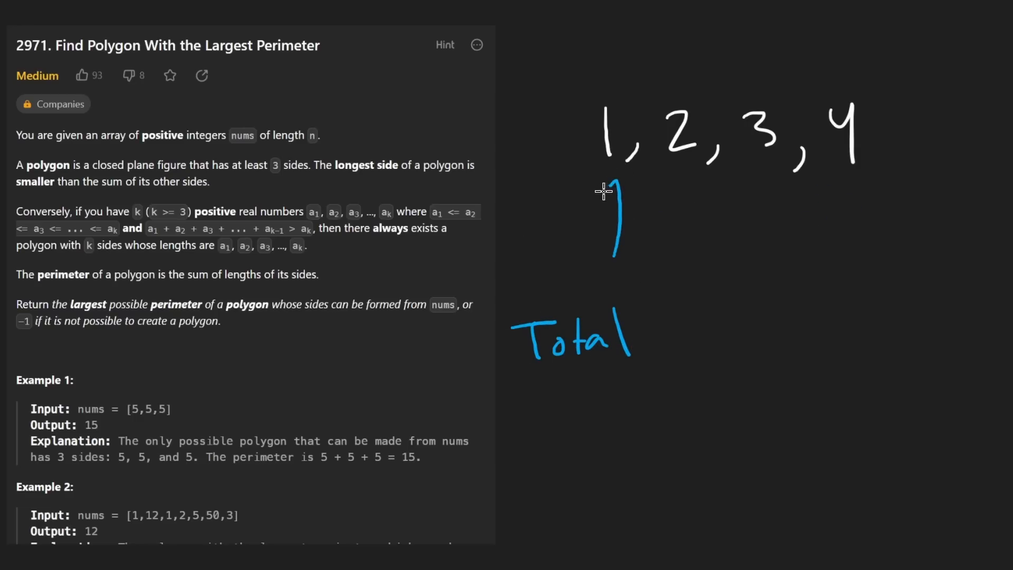
{"action": "left_click_drag", "start_coordinate": [587, 197], "coordinate": [623, 174]}
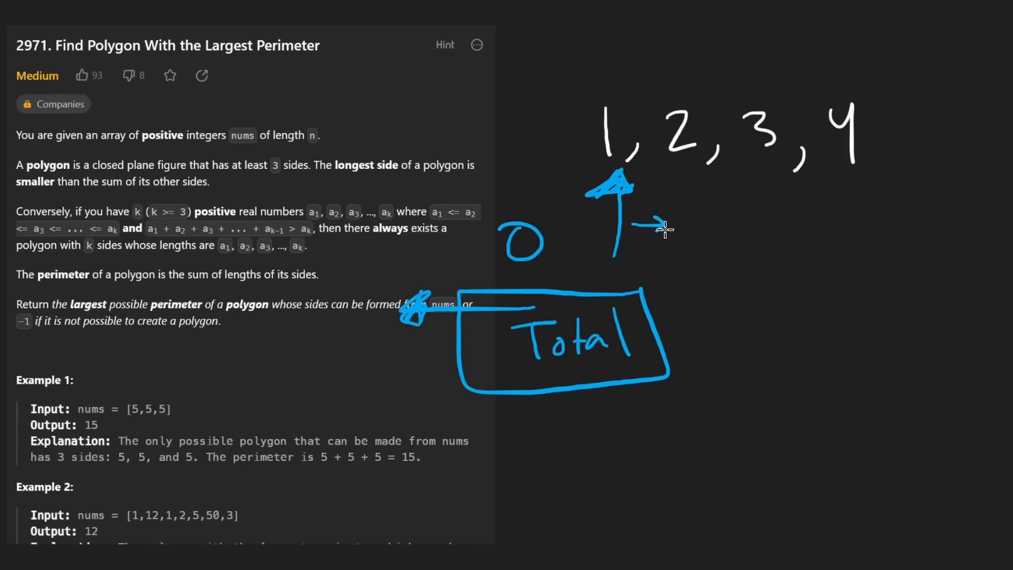
{"action": "left_click_drag", "start_coordinate": [682, 249], "coordinate": [682, 174]}
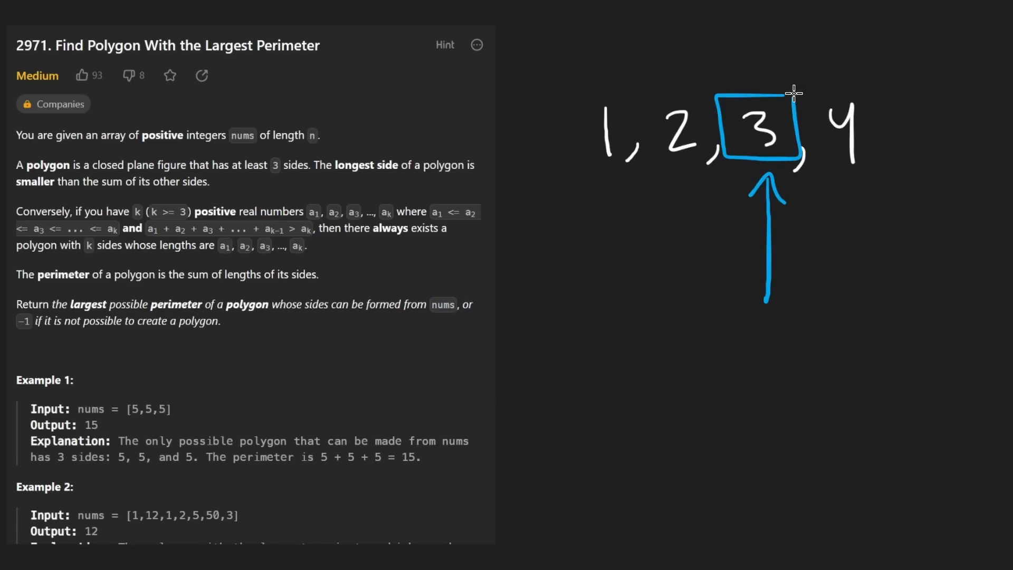
Step: Box 1, 2, 3 with their sum 6 and note 6 > 4 against the longest side
{"action": "left_click_drag", "start_coordinate": [581, 103], "coordinate": [807, 161]}
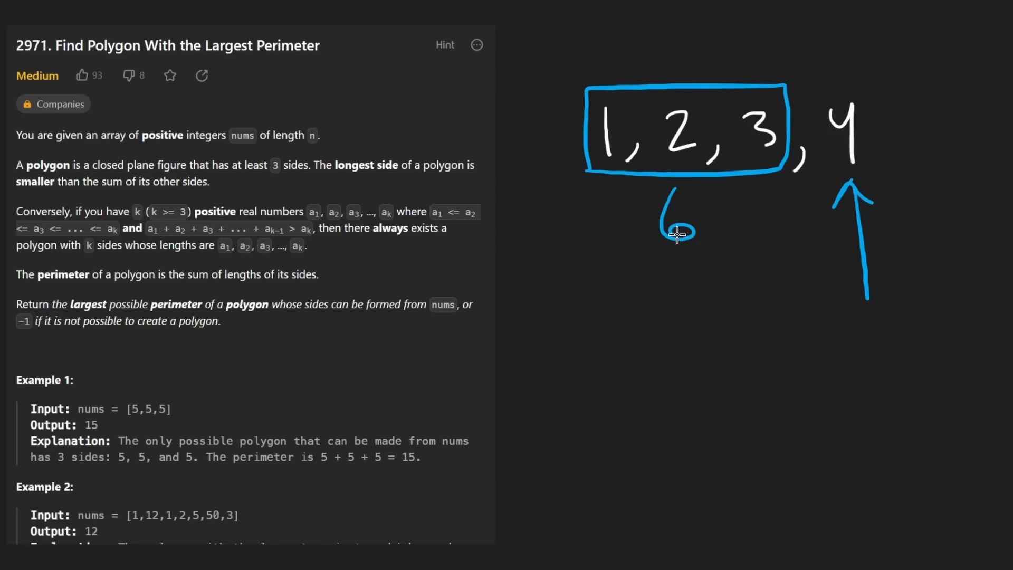
{"action": "left_click_drag", "start_coordinate": [749, 214], "coordinate": [821, 220]}
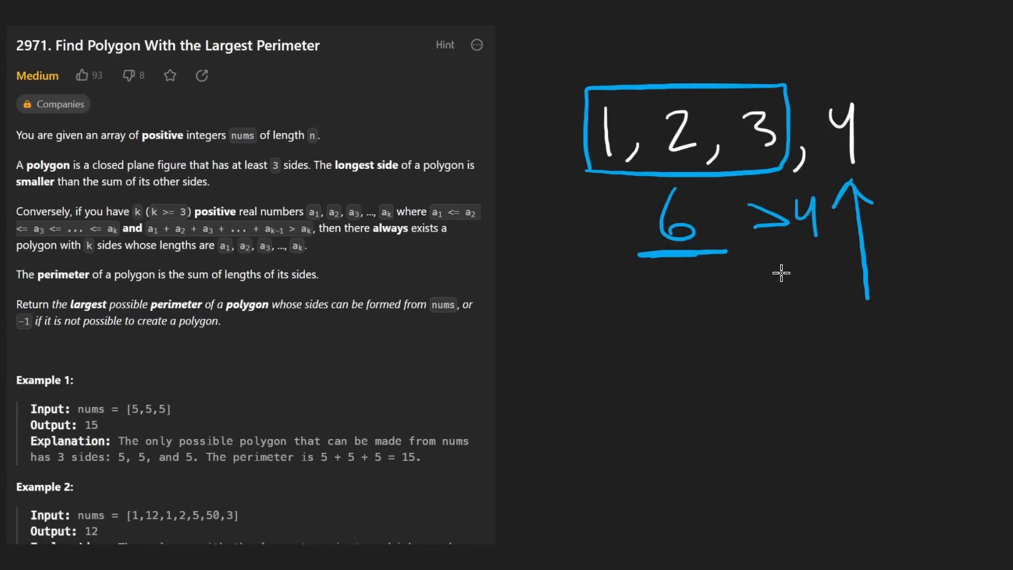
{"action": "mouse_move", "coordinate": [581, 367]}
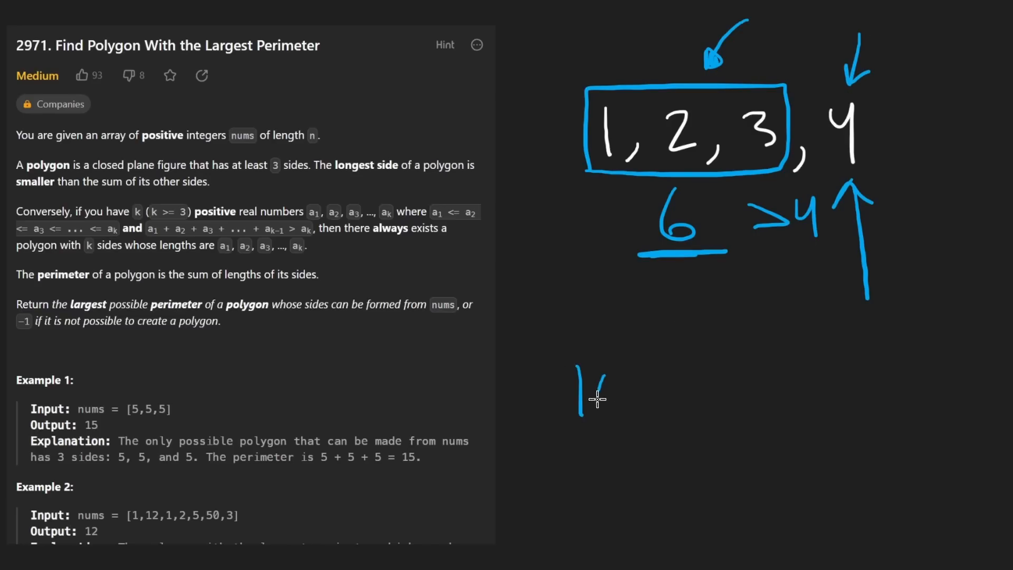
Step: Write the total 10 below the sketch, strike through 2 and 3 in red and circle the 1
{"action": "left_click_drag", "start_coordinate": [611, 378], "coordinate": [611, 407]}
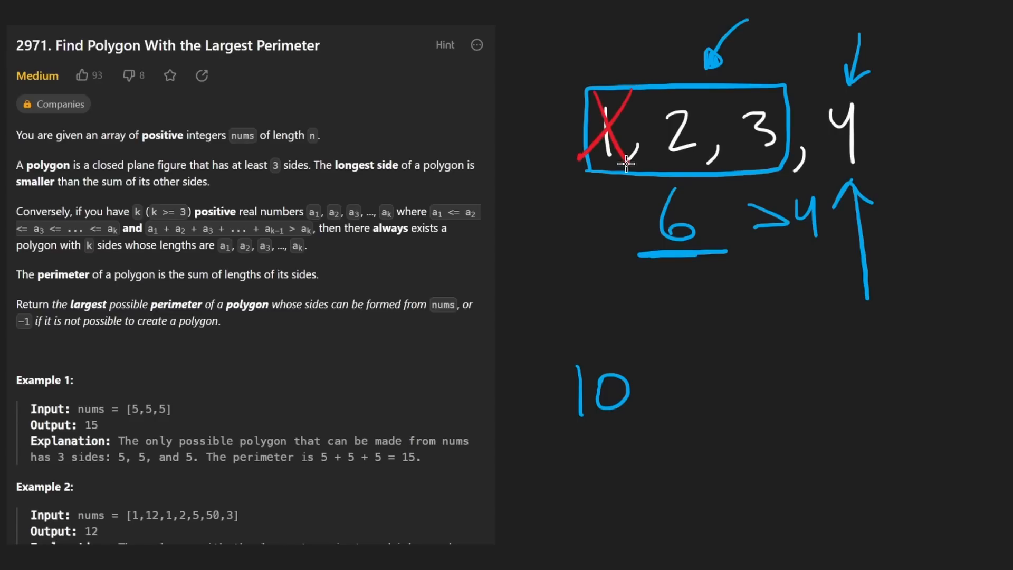
{"action": "left_click_drag", "start_coordinate": [692, 87], "coordinate": [807, 171]}
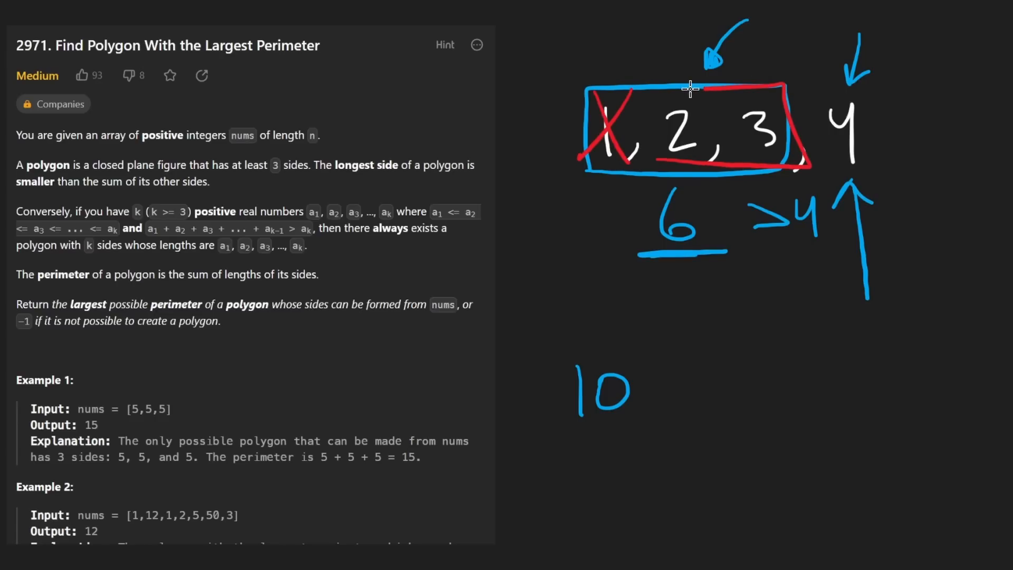
{"action": "left_click_drag", "start_coordinate": [669, 87], "coordinate": [669, 165]}
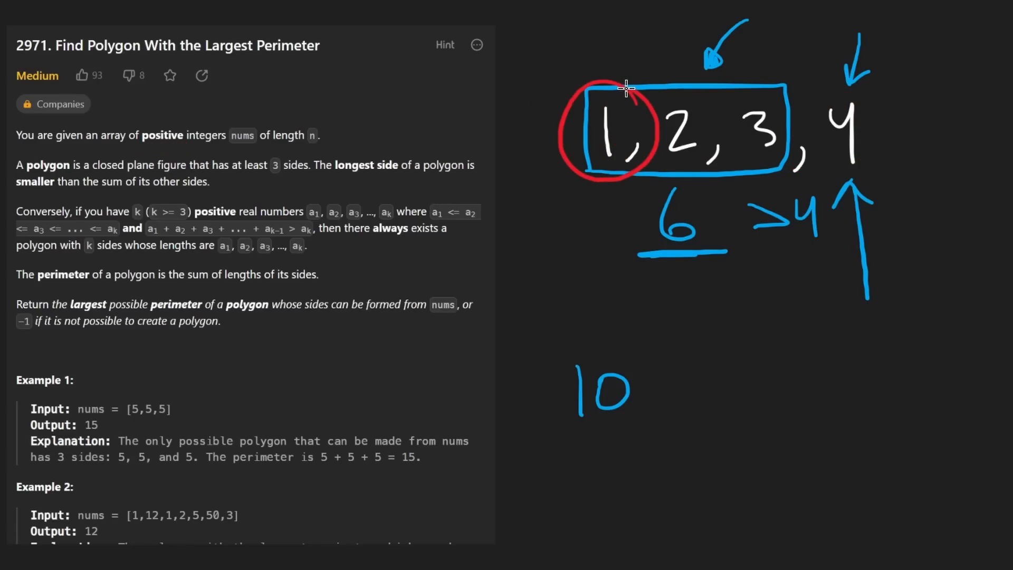
{"action": "left_click_drag", "start_coordinate": [581, 58], "coordinate": [646, 174]}
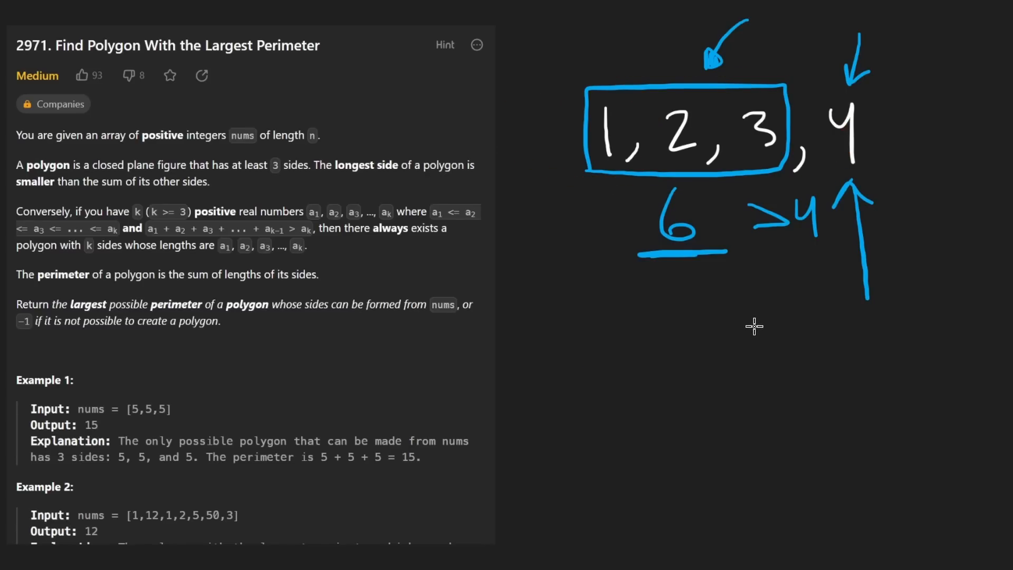
Step: Label res, circle 4 as candidate longest side, enclose the growing group and note the nlogn cost
{"action": "left_click_drag", "start_coordinate": [679, 463], "coordinate": [840, 304]}
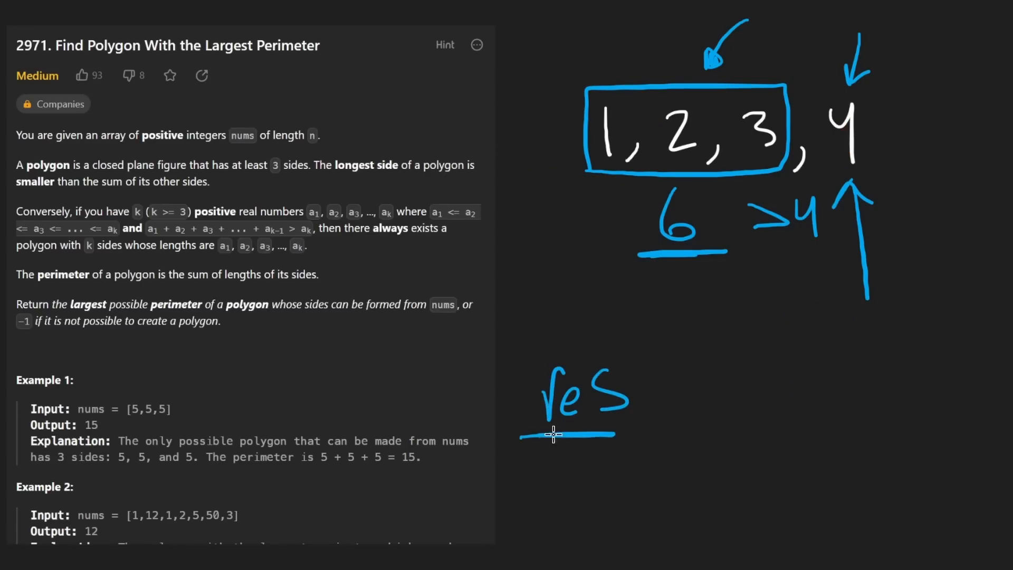
{"action": "left_click_drag", "start_coordinate": [821, 439], "coordinate": [840, 284]}
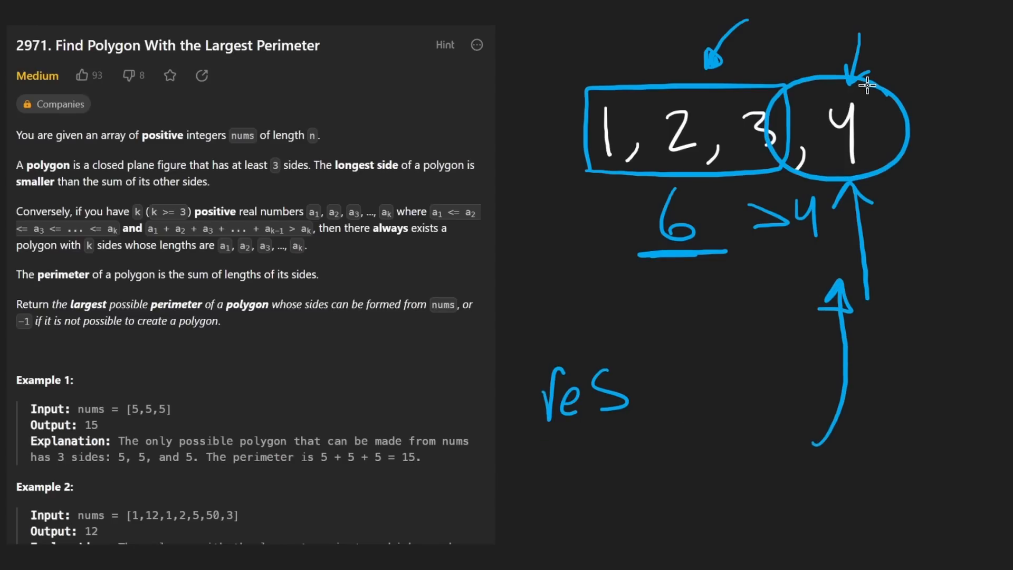
{"action": "left_click_drag", "start_coordinate": [646, 394], "coordinate": [678, 394]}
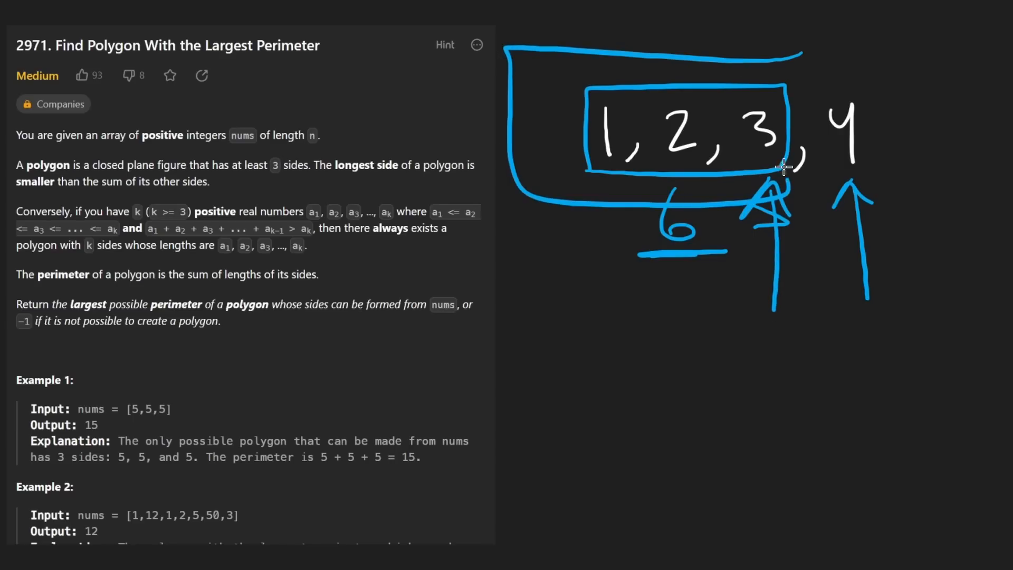
{"action": "left_click_drag", "start_coordinate": [464, 371], "coordinate": [548, 159]}
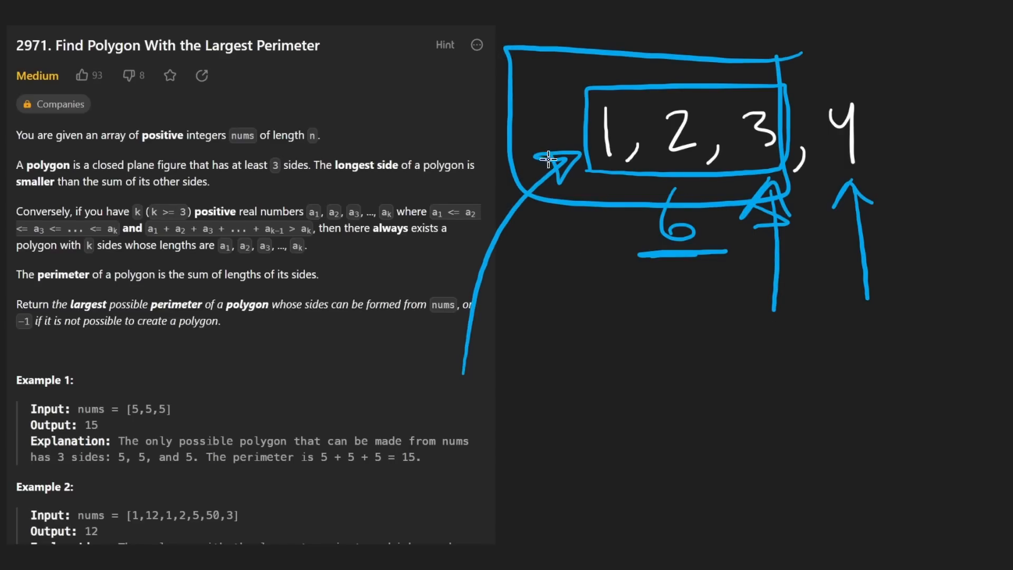
{"action": "left_click_drag", "start_coordinate": [549, 162], "coordinate": [743, 71]}
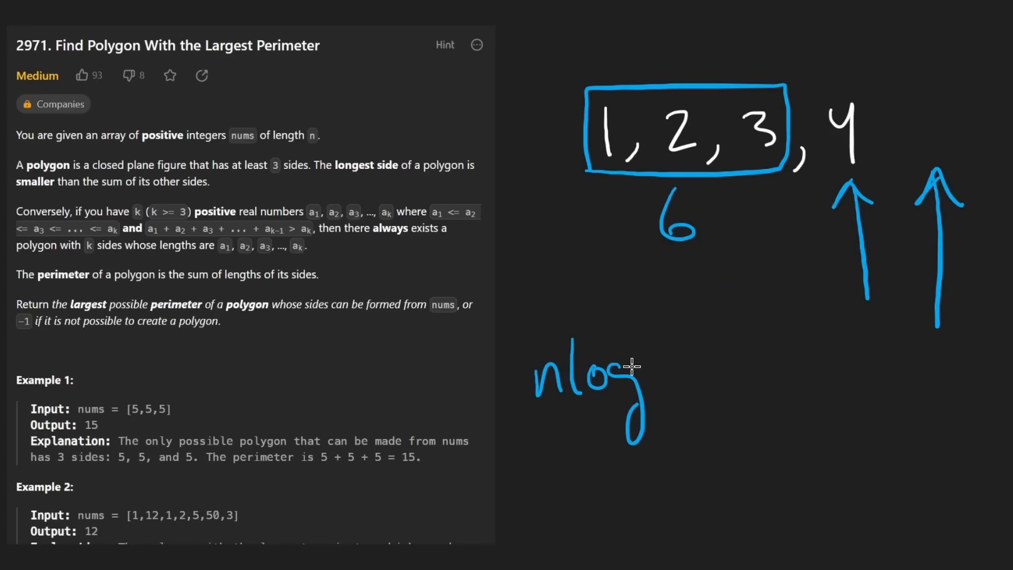
{"action": "left_click_drag", "start_coordinate": [500, 262], "coordinate": [801, 278]}
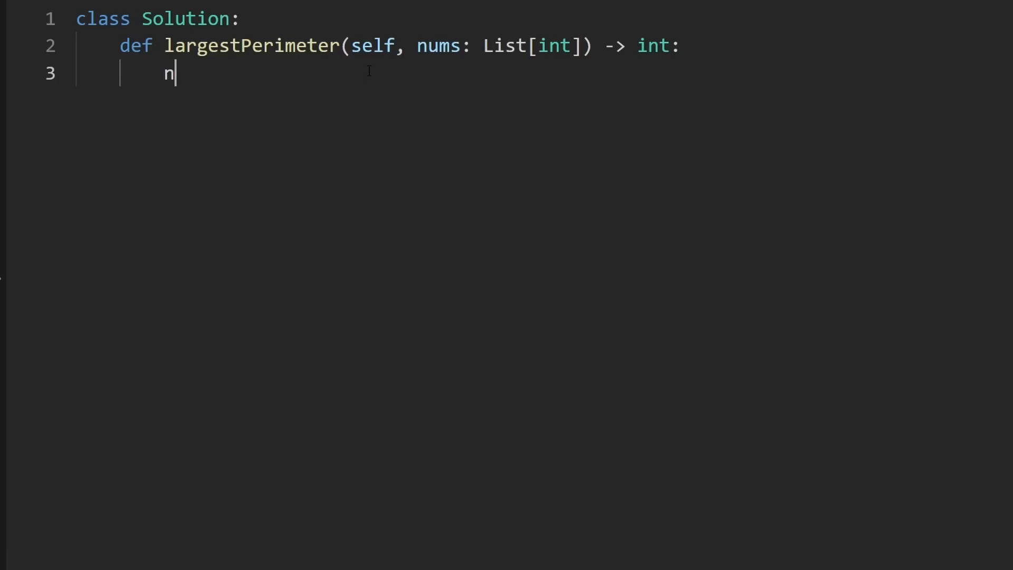
Step: Write nums.sort(), res = -1, total initialisation and return res in largestPerimeter
{"action": "type", "text": "ums.sort()"}
{"action": "type", "text": "res ="}
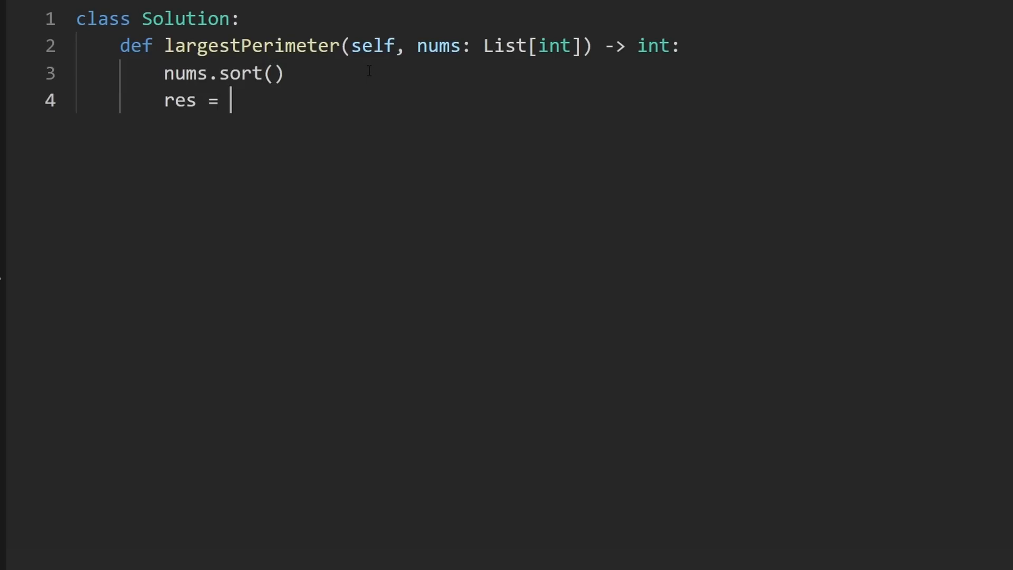
{"action": "type", "text": "-1"}
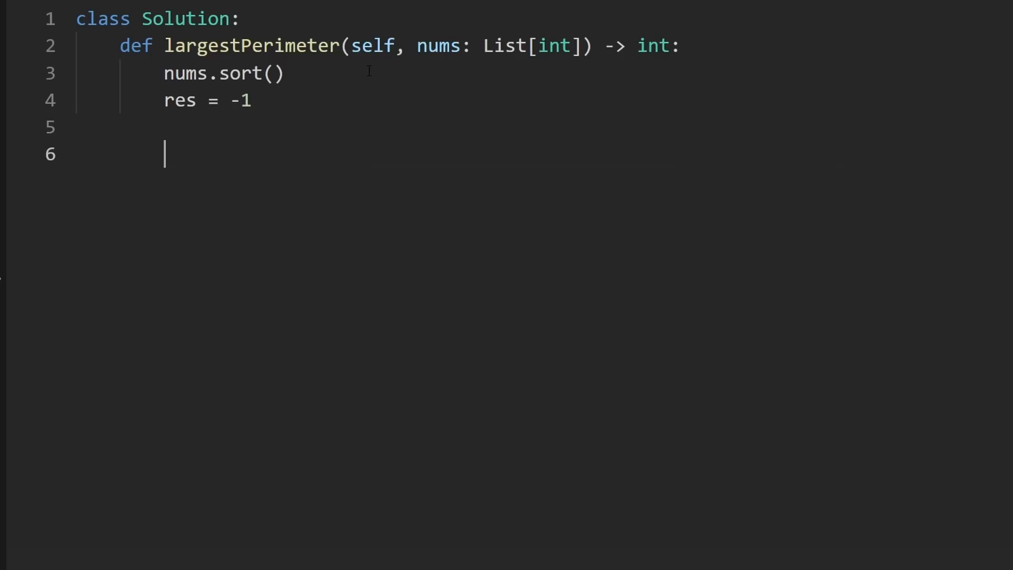
{"action": "type", "text": "return res"}
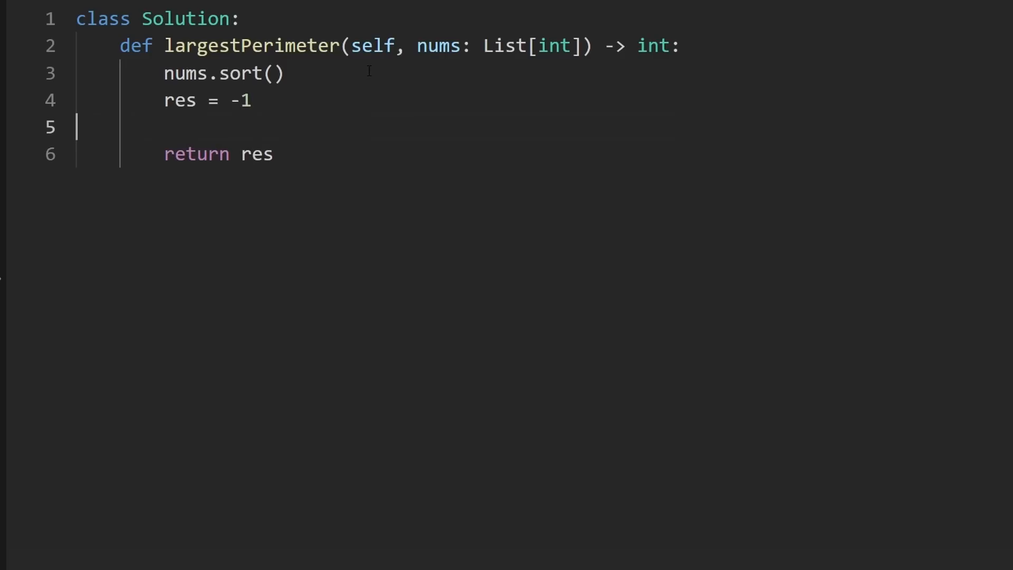
{"action": "key", "text": "Enter"}
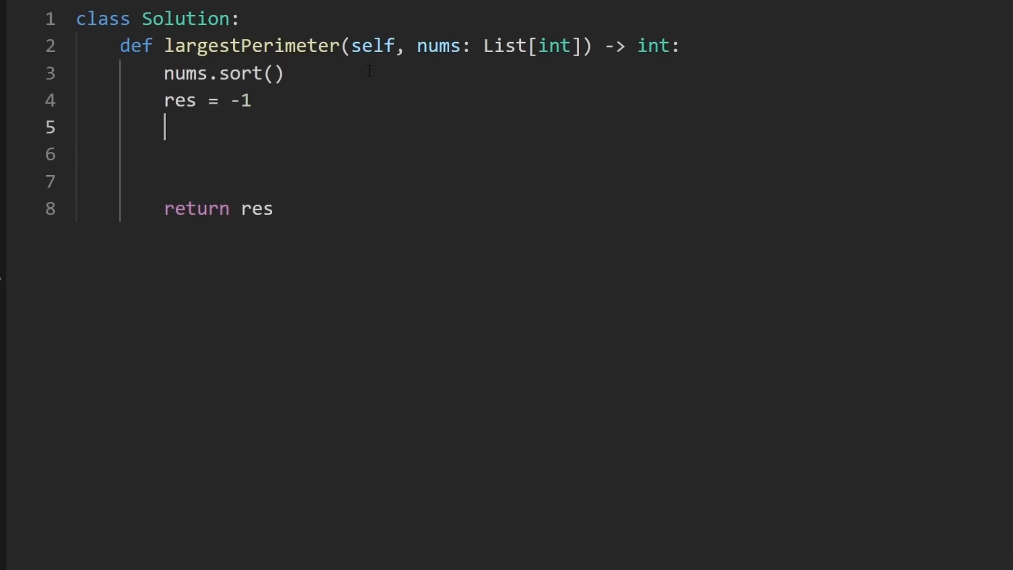
{"action": "type", "text": "total = 0"}
{"action": "type", "text": "for"}
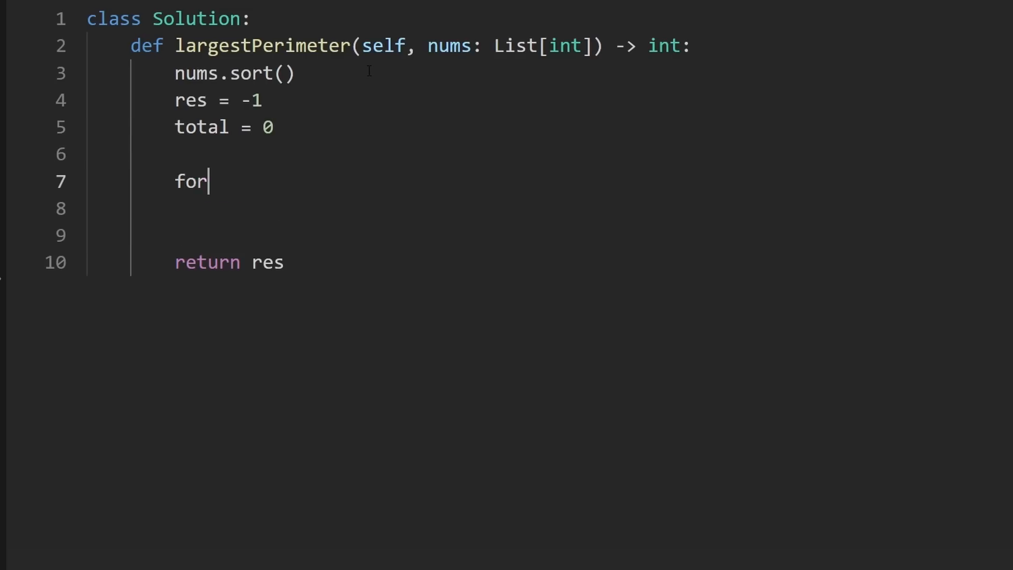
Step: Add the for n in nums loop that accumulates total and sets res = total + n when total > n
{"action": "type", "text": "n in nums:"}
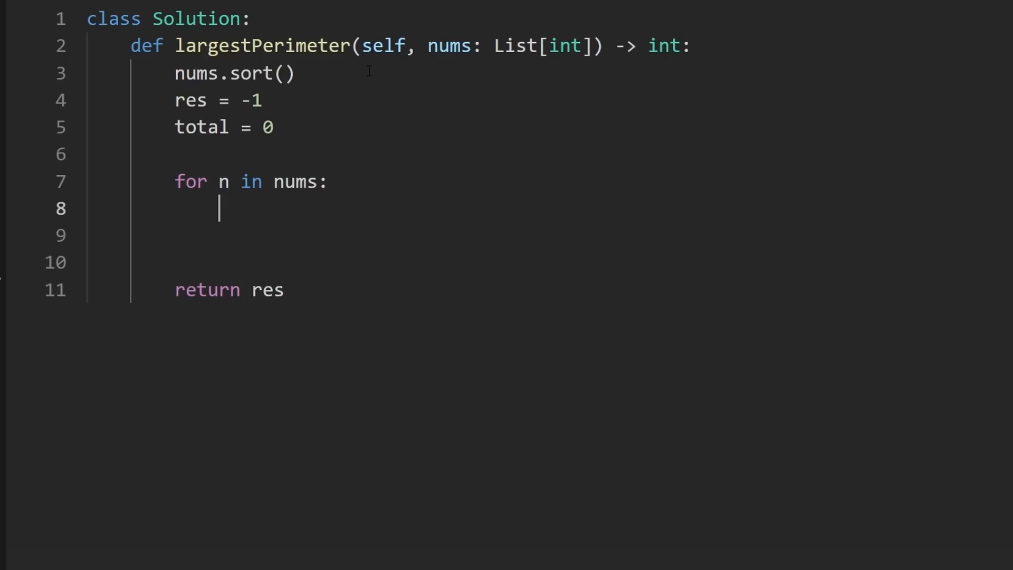
{"action": "type", "text": "total += n"}
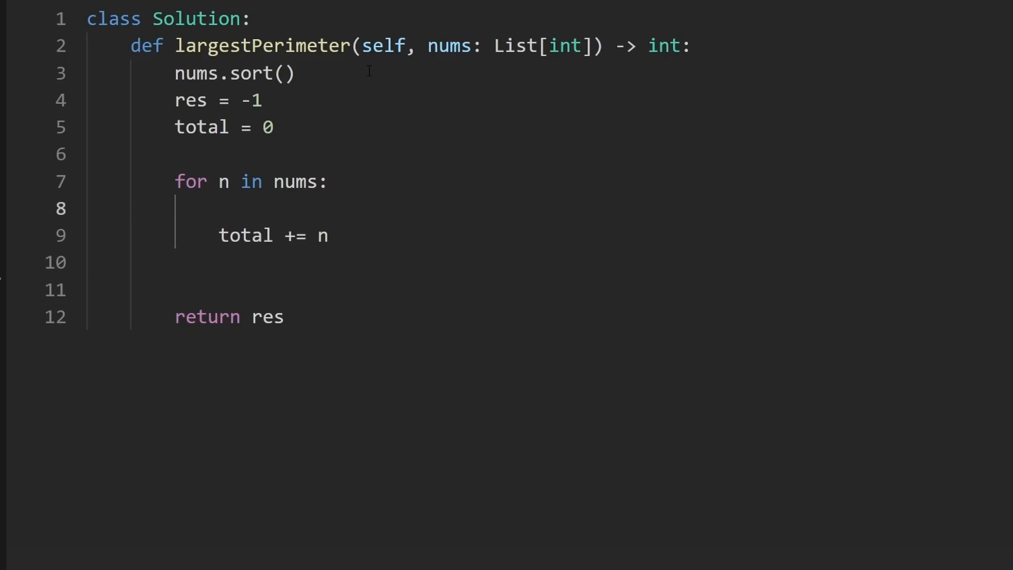
{"action": "type", "text": "if"}
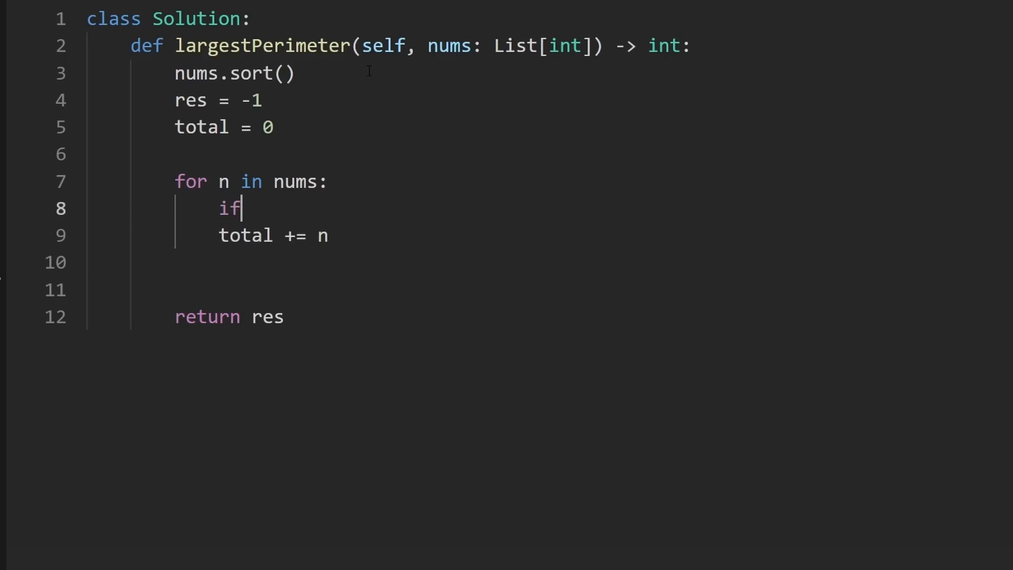
{"action": "type", "text": "total"}
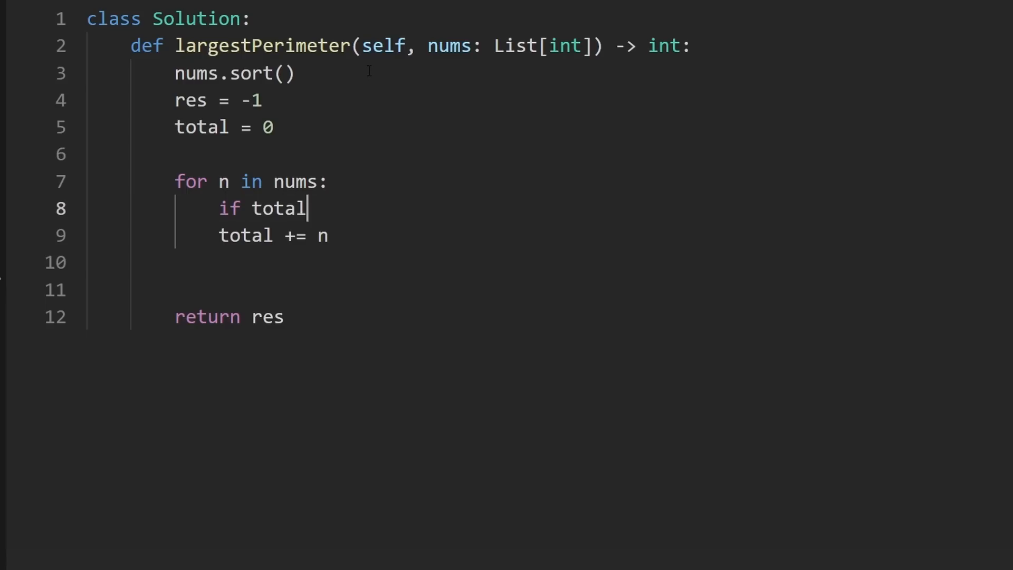
{"action": "type", "text": "n"}
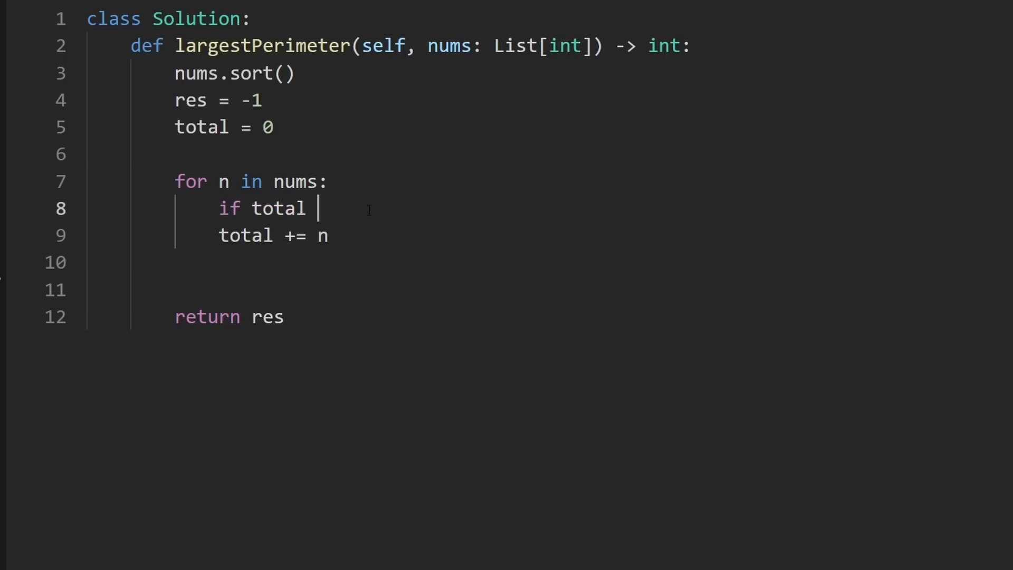
{"action": "type", "text": "> n:"}
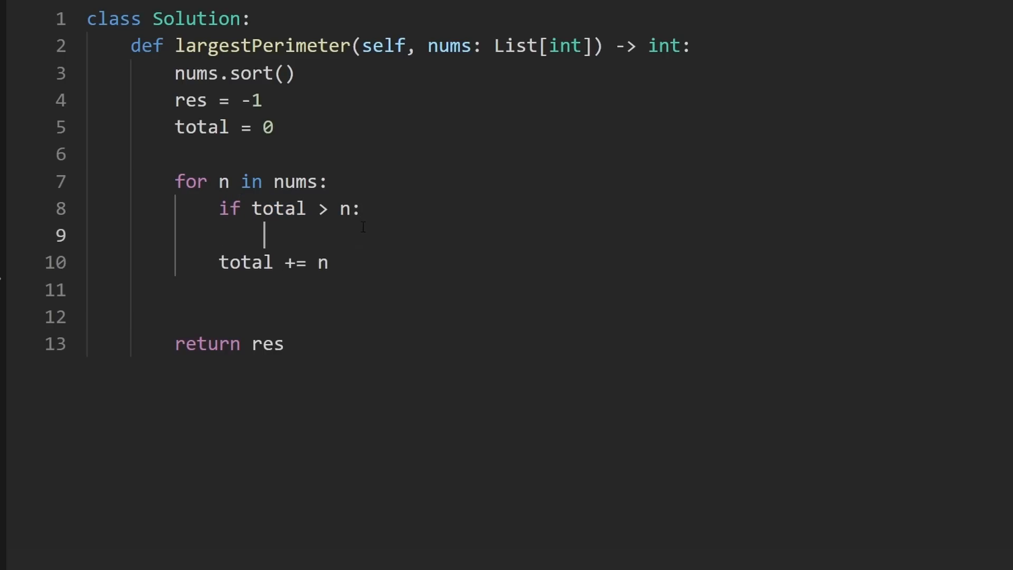
{"action": "type", "text": "res"}
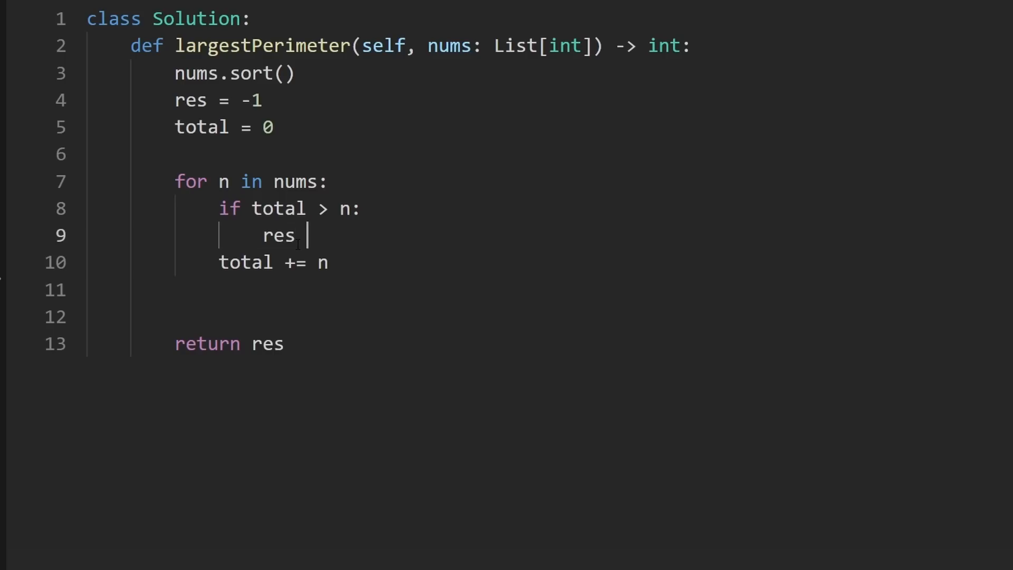
{"action": "type", "text": "= total + n"}
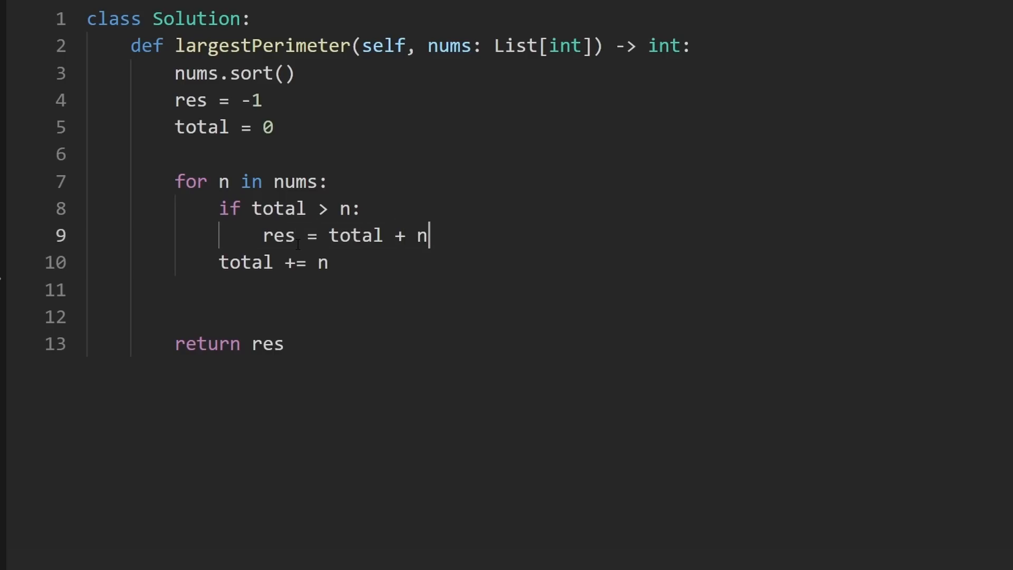
Step: Wrap the res update in max(res, total + n) and revisit the selected expressions
{"action": "double_click", "coordinate": [355, 235]}
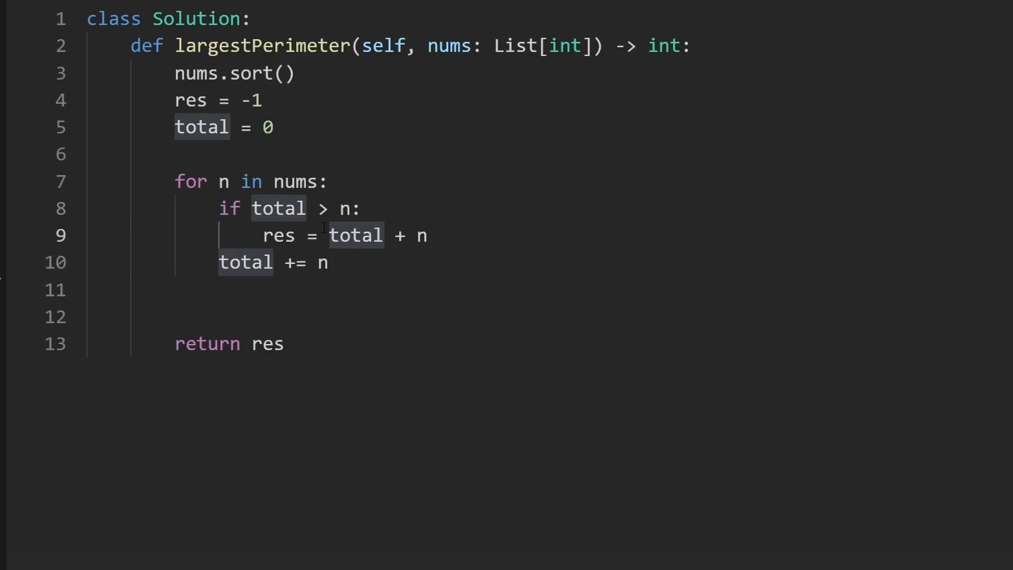
{"action": "type", "text": "max(res,"}
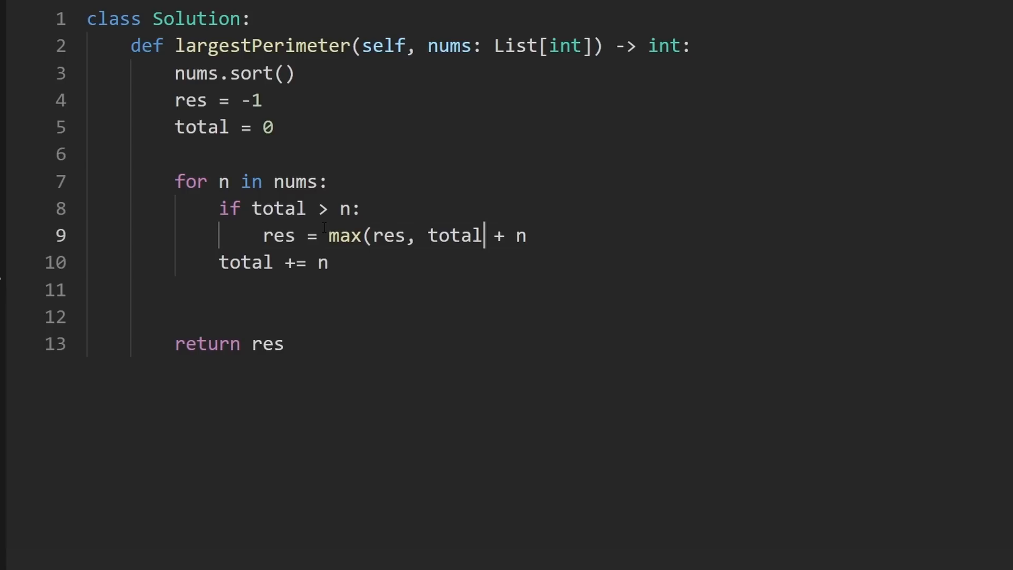
{"action": "type", "text": ")"}
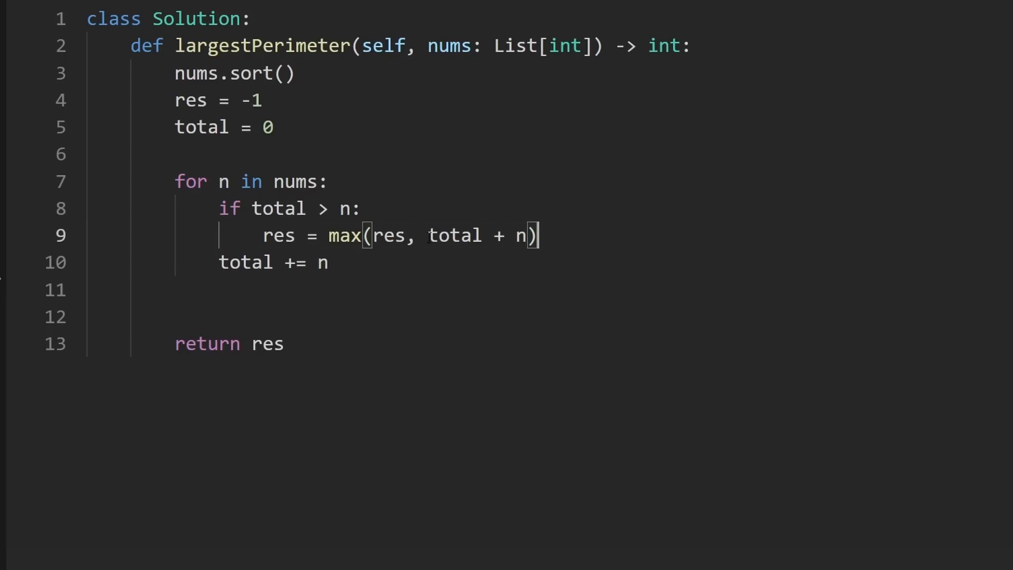
{"action": "left_click_drag", "start_coordinate": [428, 235], "coordinate": [527, 236]}
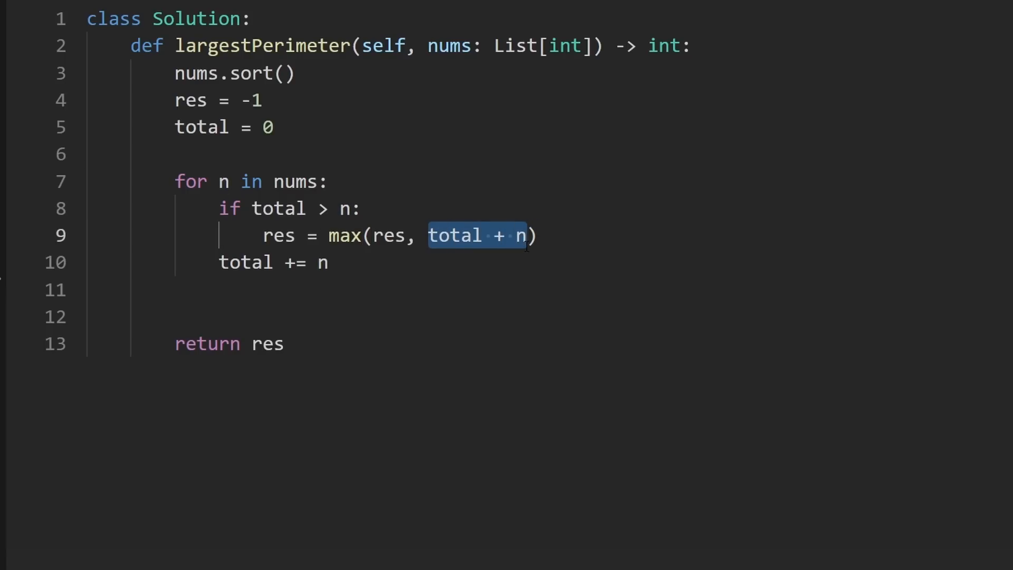
{"action": "left_click", "coordinate": [330, 180]}
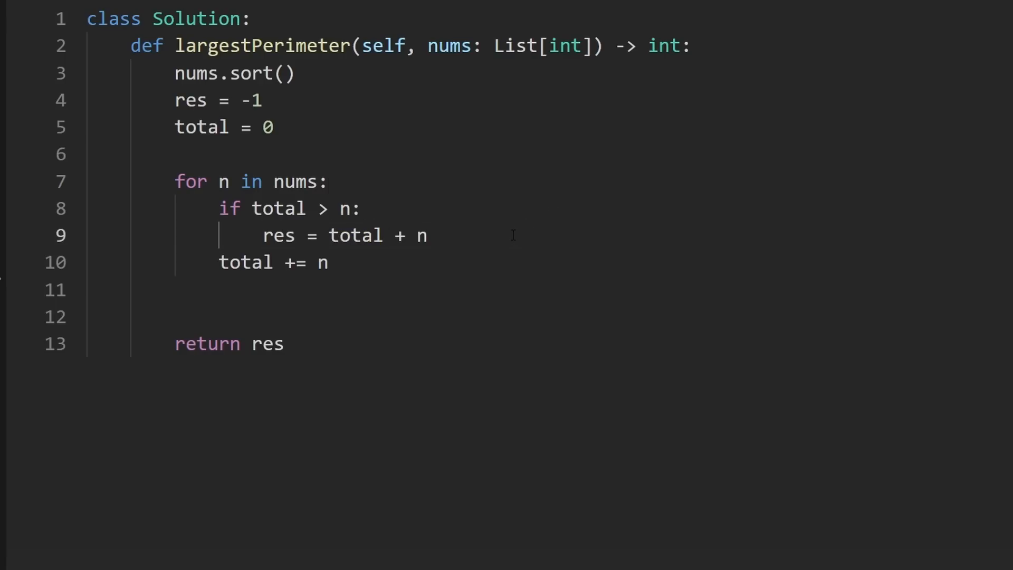
{"action": "left_click_drag", "start_coordinate": [321, 235], "coordinate": [426, 235]}
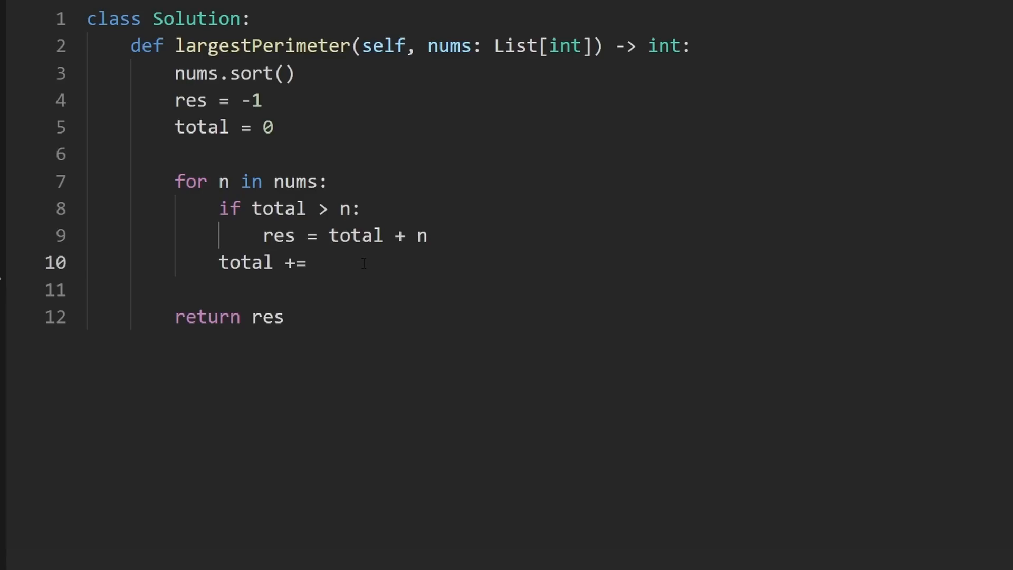
Step: Complete total += n and type the example list [1, 1, 2] above the loop for tracing
{"action": "type", "text": "n"}
{"action": "type", "text": "[]"}
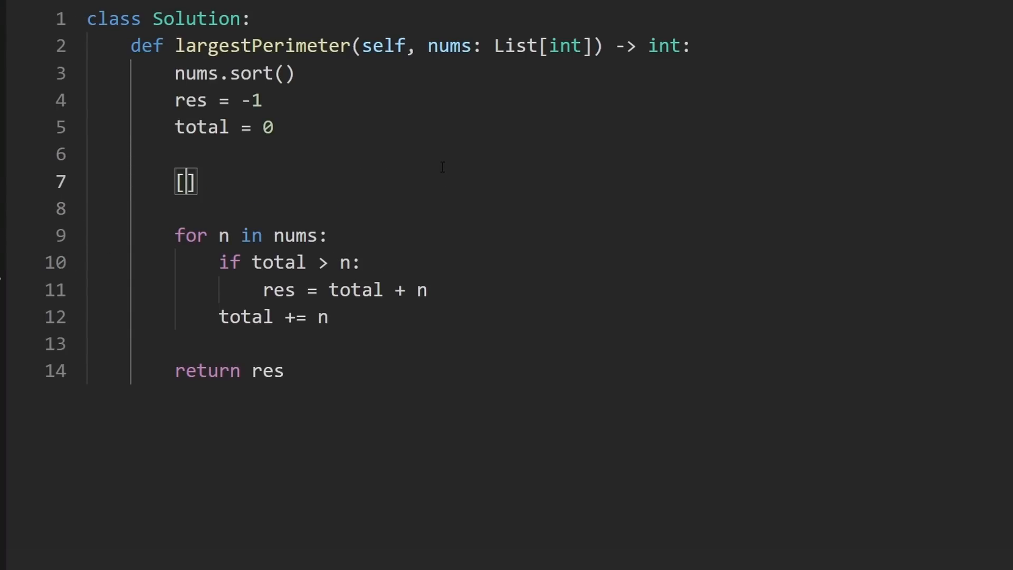
{"action": "double_click", "coordinate": [449, 45]}
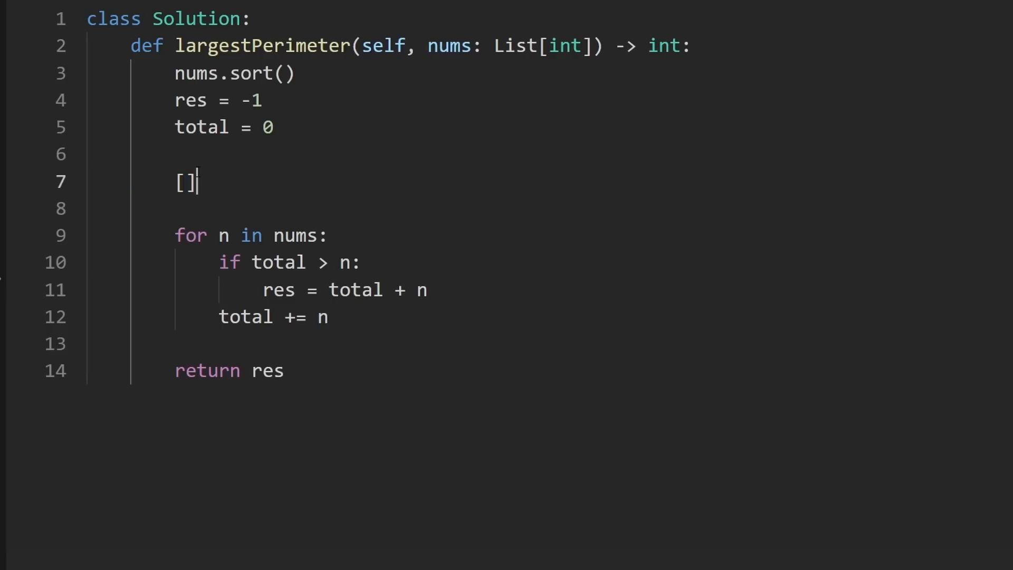
{"action": "double_click", "coordinate": [184, 181]}
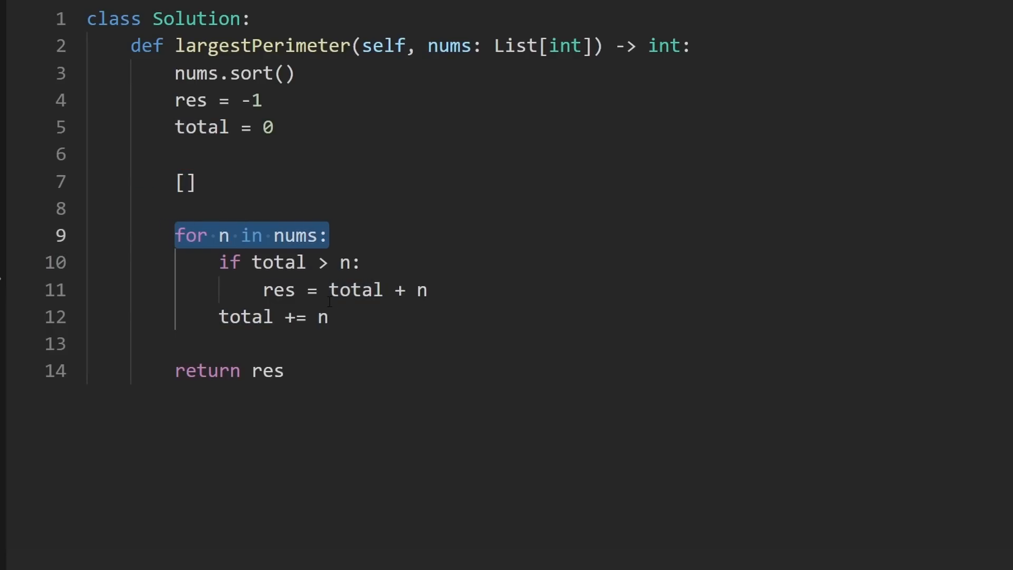
{"action": "double_click", "coordinate": [449, 45]}
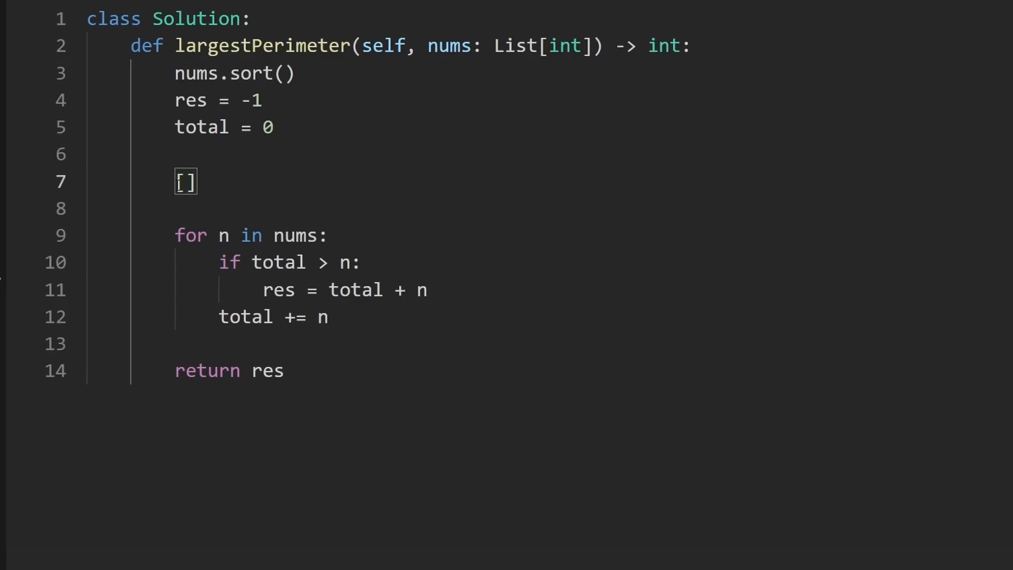
{"action": "type", "text": "3"}
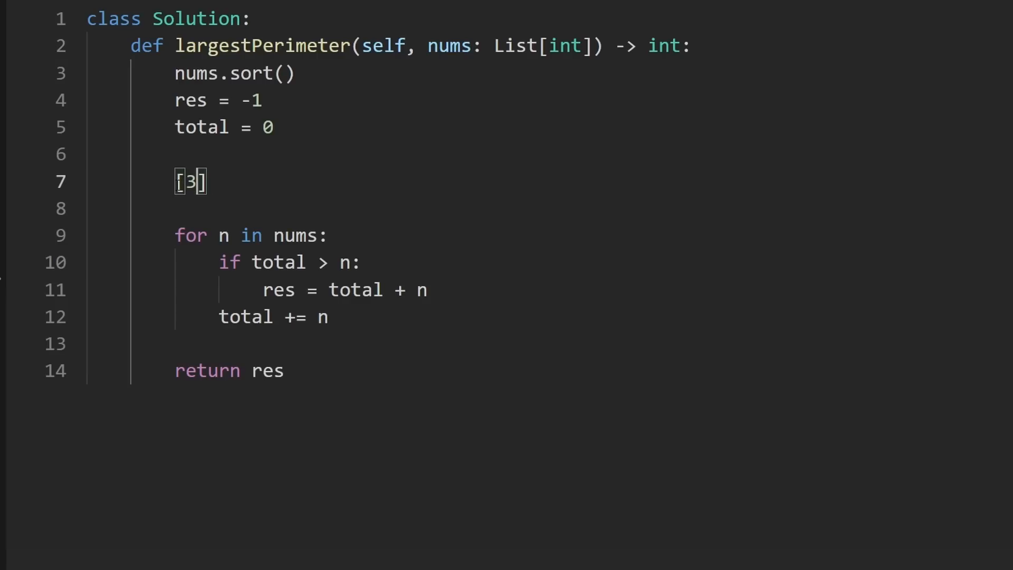
{"action": "type", "text": "1"}
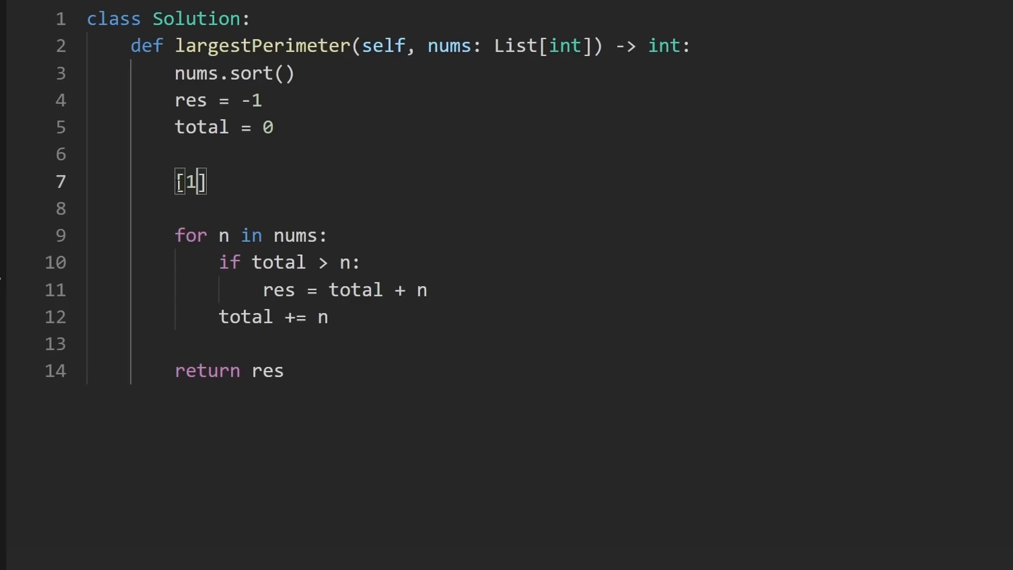
{"action": "type", "text": ", 1, 2"}
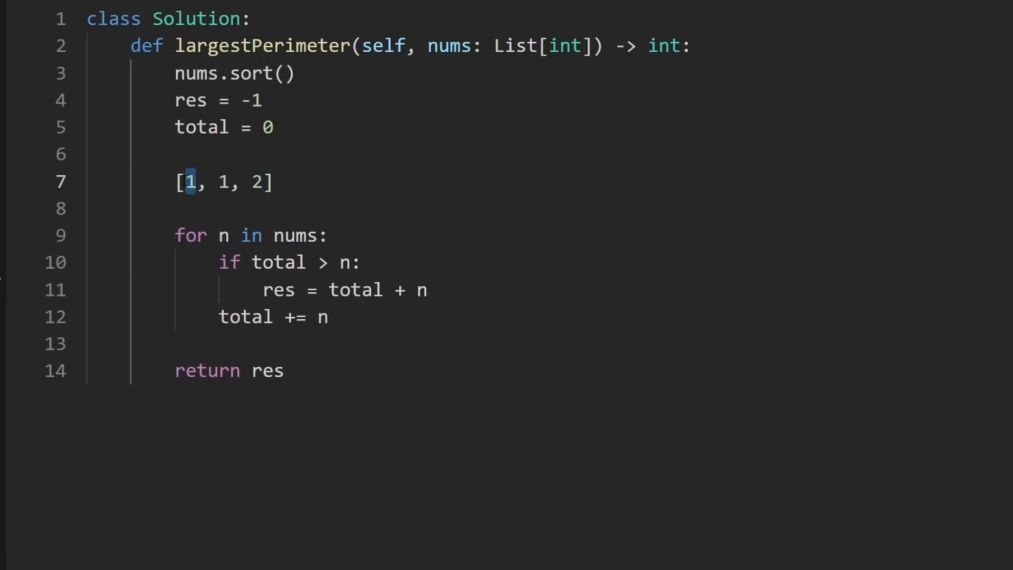
Step: Append ', -1' after the example list as its expected result
{"action": "double_click", "coordinate": [278, 263]}
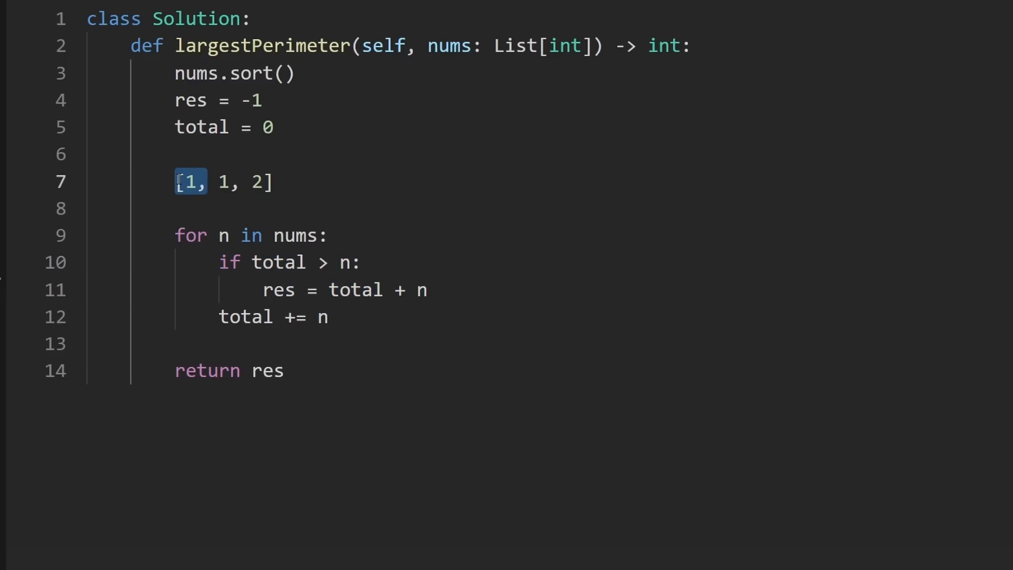
{"action": "left_click", "coordinate": [323, 188]}
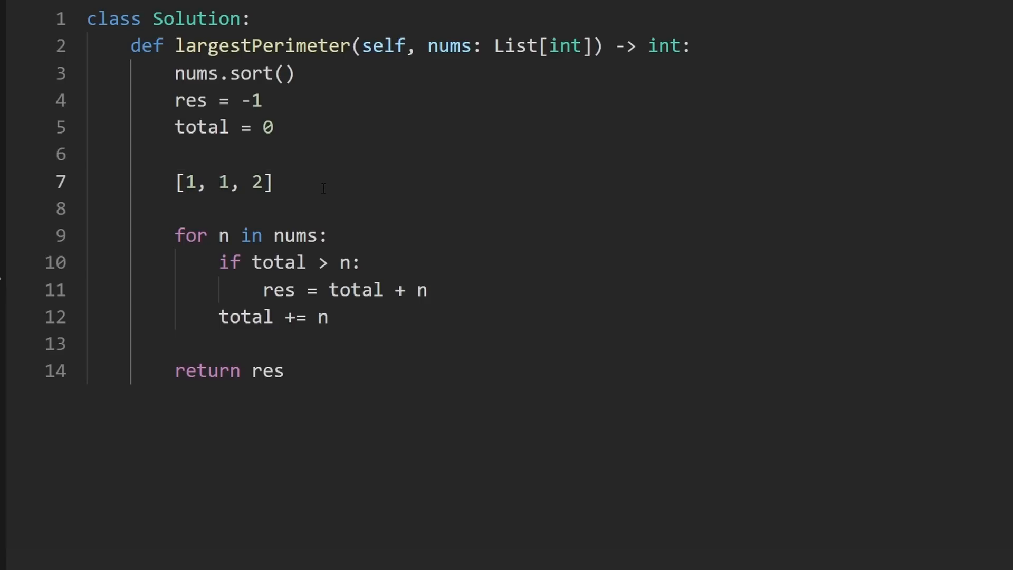
{"action": "type", "text": ","}
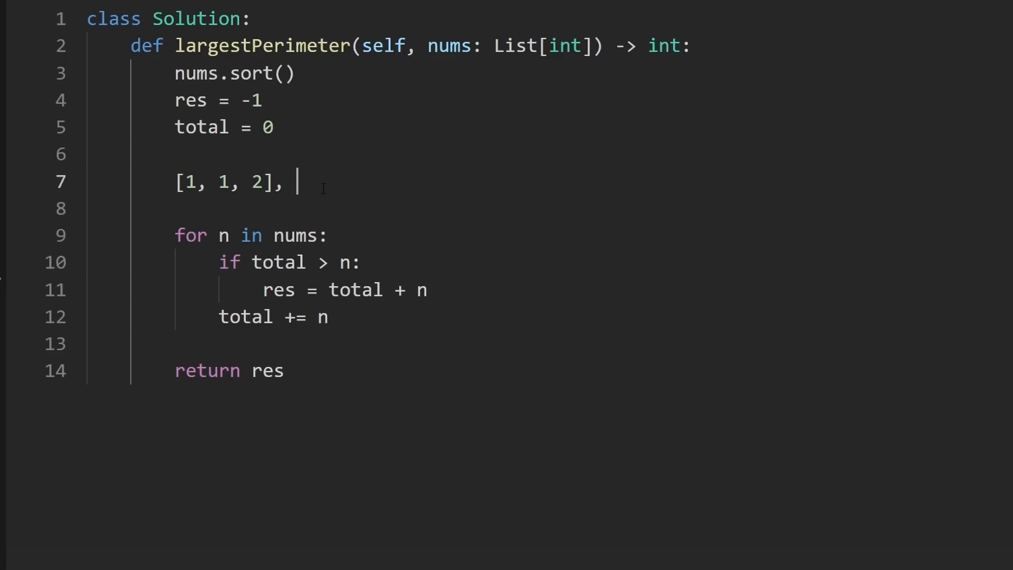
{"action": "type", "text": "-1"}
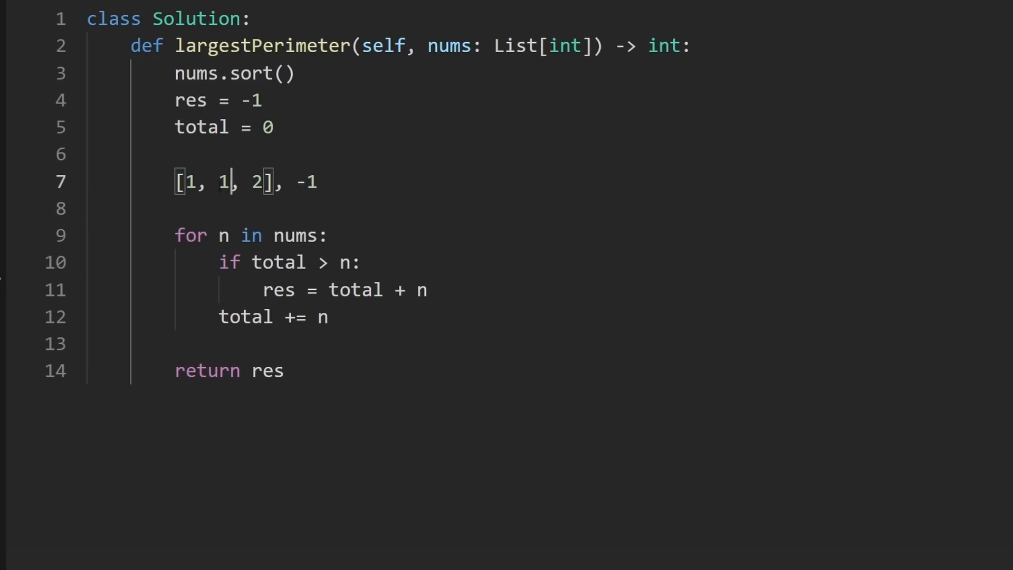
Step: Highlight value pairs while reasoning, then change the first value to 2 so the list reads [2, 1, 2]
{"action": "left_click_drag", "start_coordinate": [232, 182], "coordinate": [200, 182]}
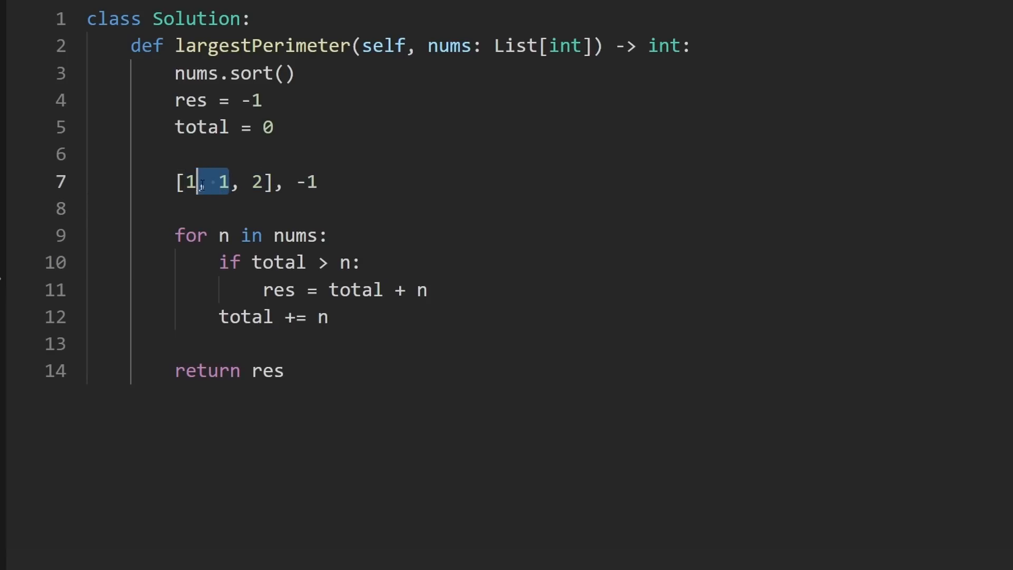
{"action": "double_click", "coordinate": [277, 262]}
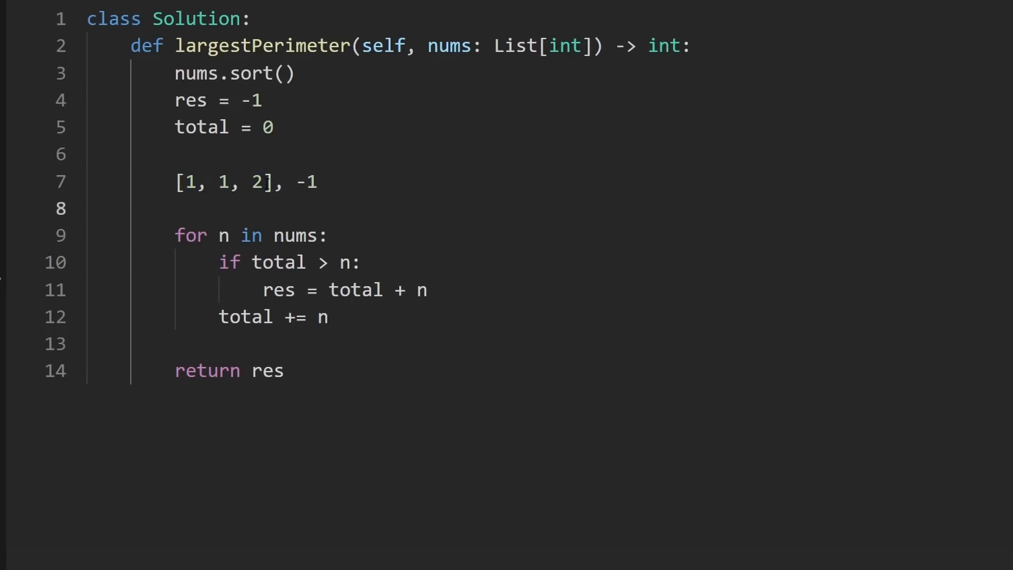
{"action": "double_click", "coordinate": [305, 182]}
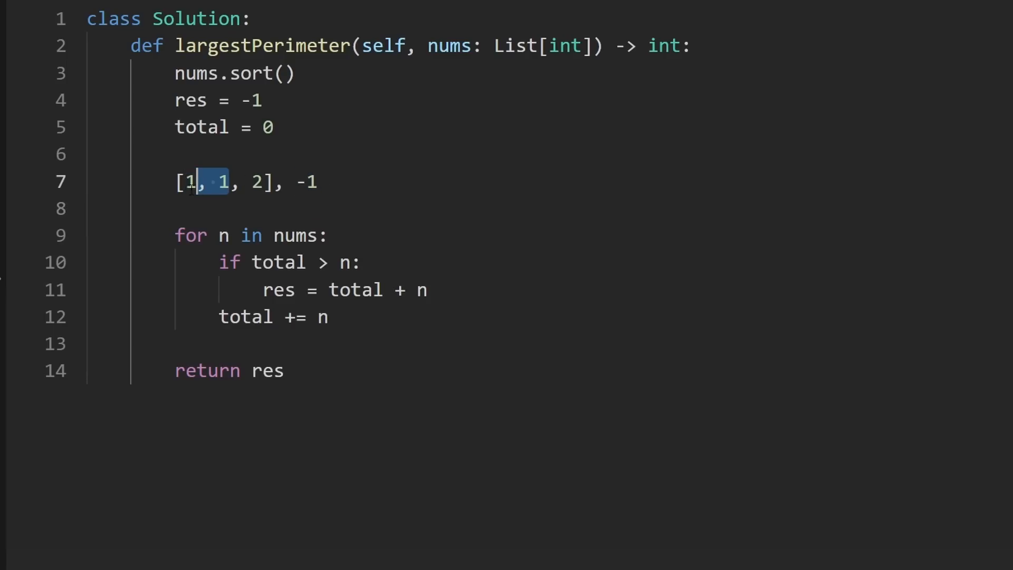
{"action": "left_click_drag", "start_coordinate": [222, 182], "coordinate": [129, 181]}
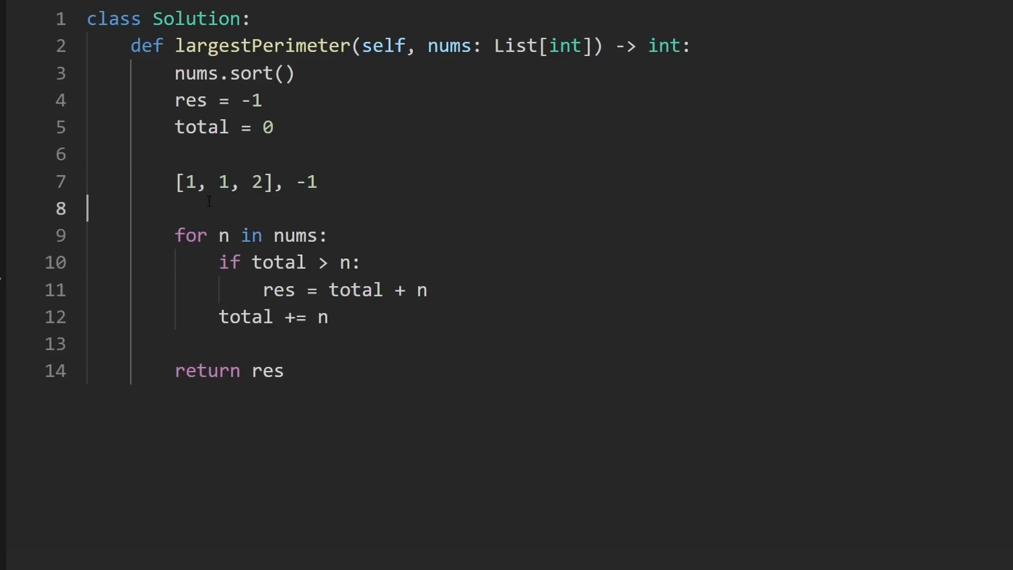
{"action": "left_click_drag", "start_coordinate": [189, 182], "coordinate": [262, 182]}
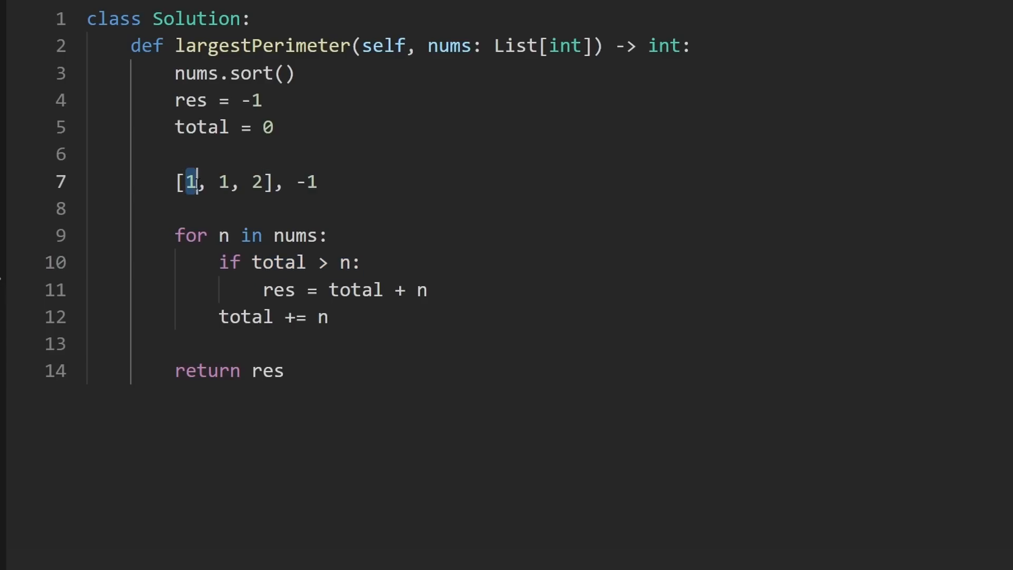
{"action": "type", "text": "2"}
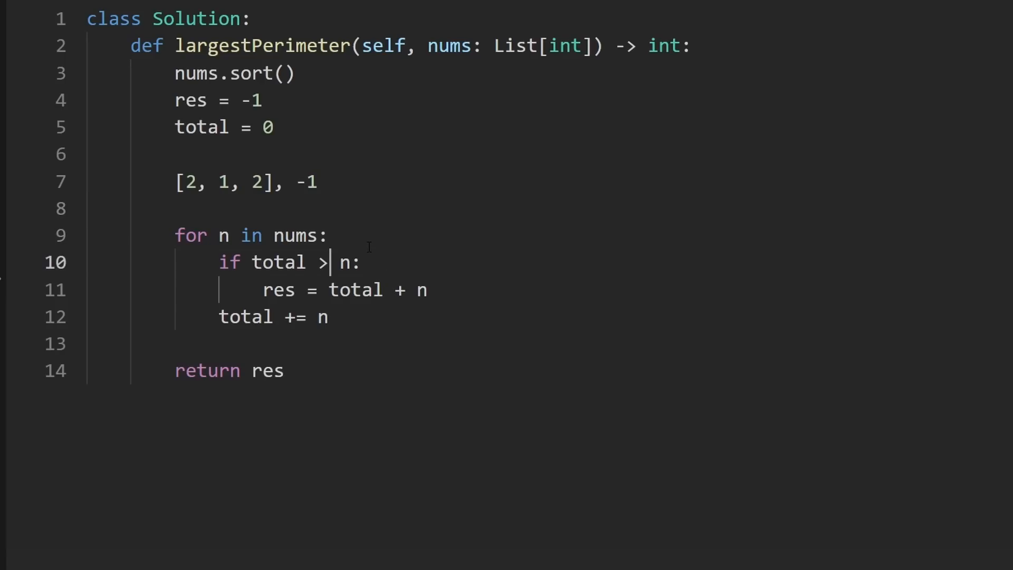
Step: Add 'and i >= 2' to the if condition, then revert, removing the example line and blank line
{"action": "type", "text": "a"}
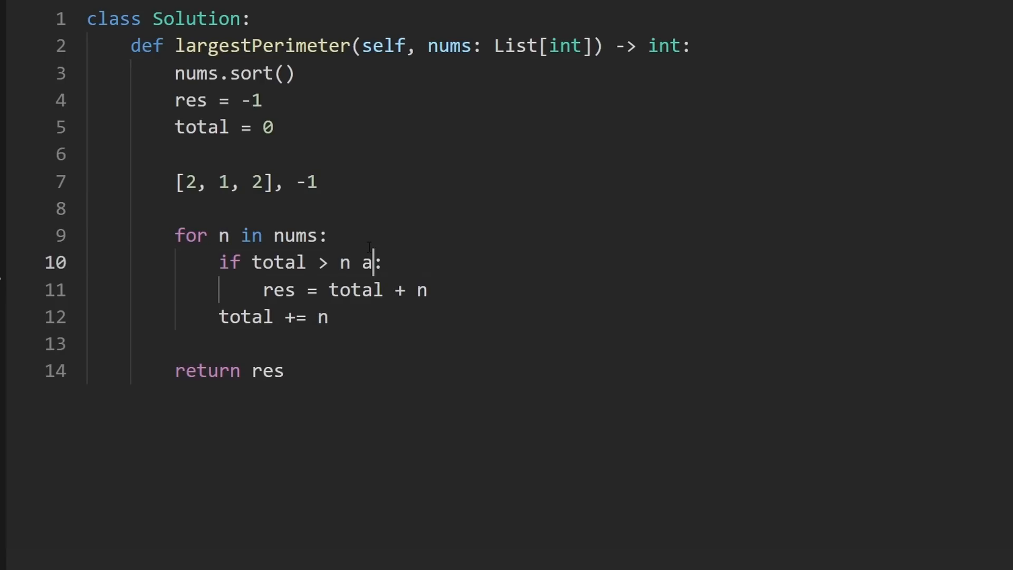
{"action": "type", "text": "nd i >"}
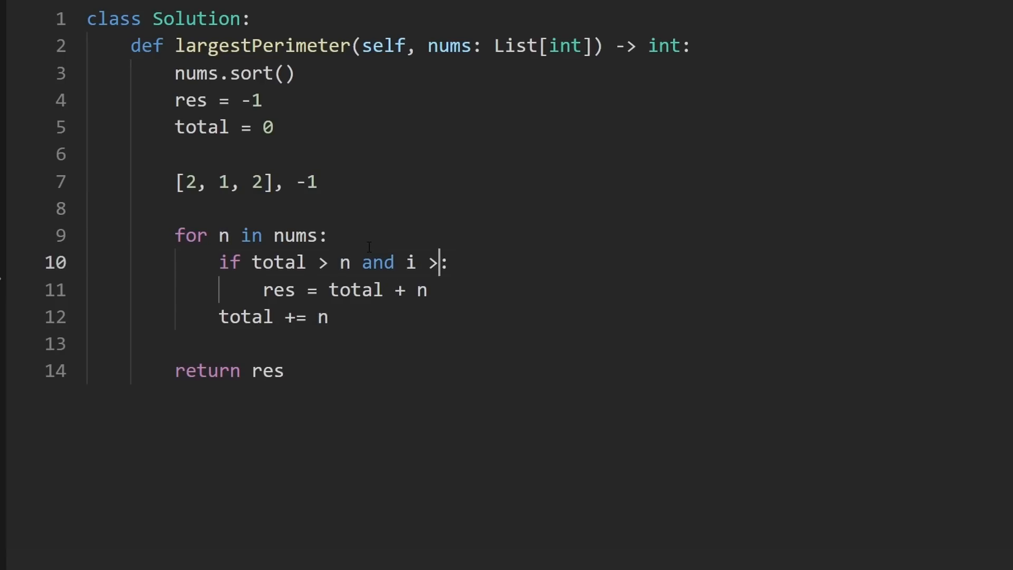
{"action": "type", "text": "= 2"}
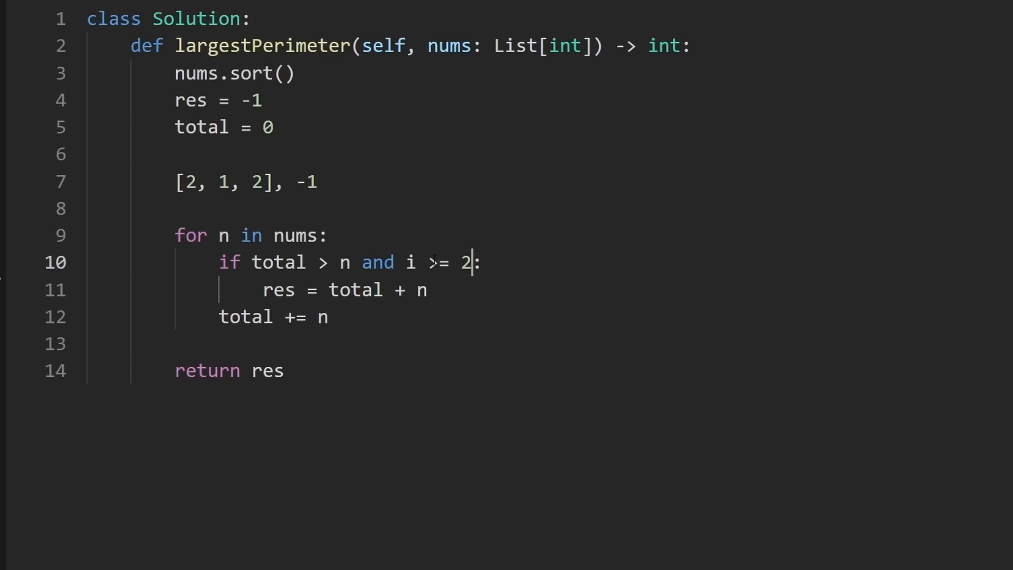
{"action": "key", "text": "Backspace"}
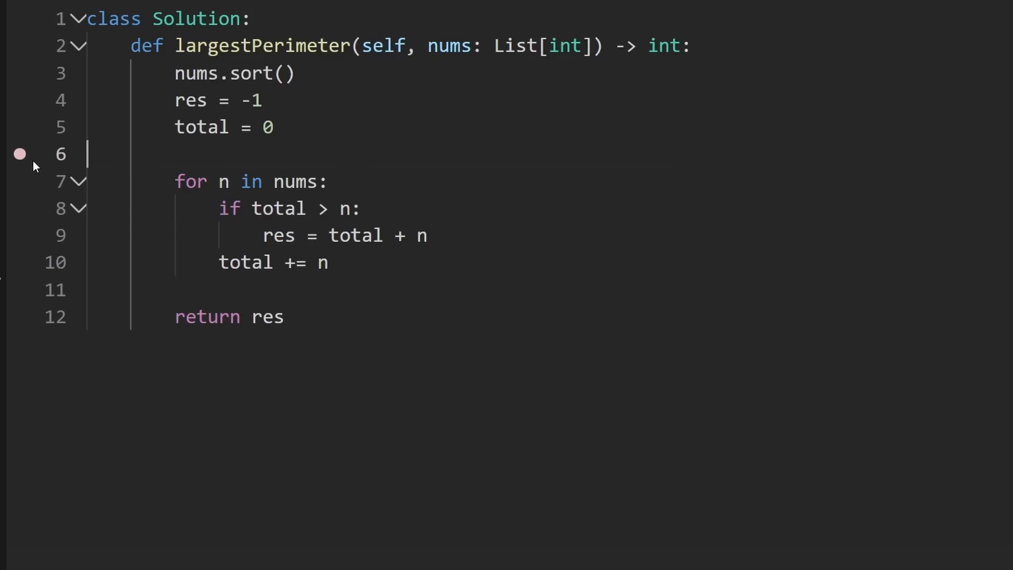
{"action": "key", "text": "Backspace"}
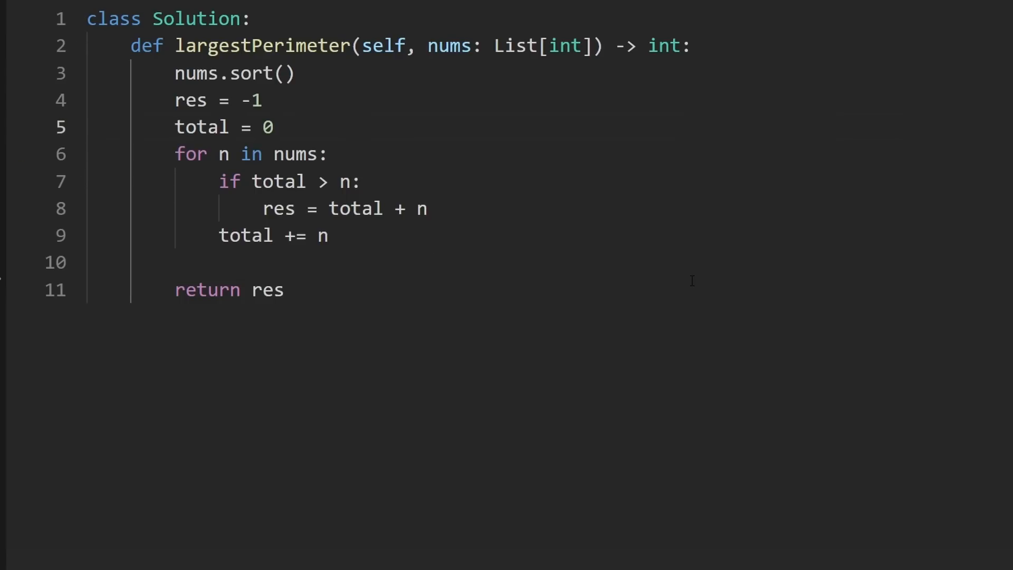